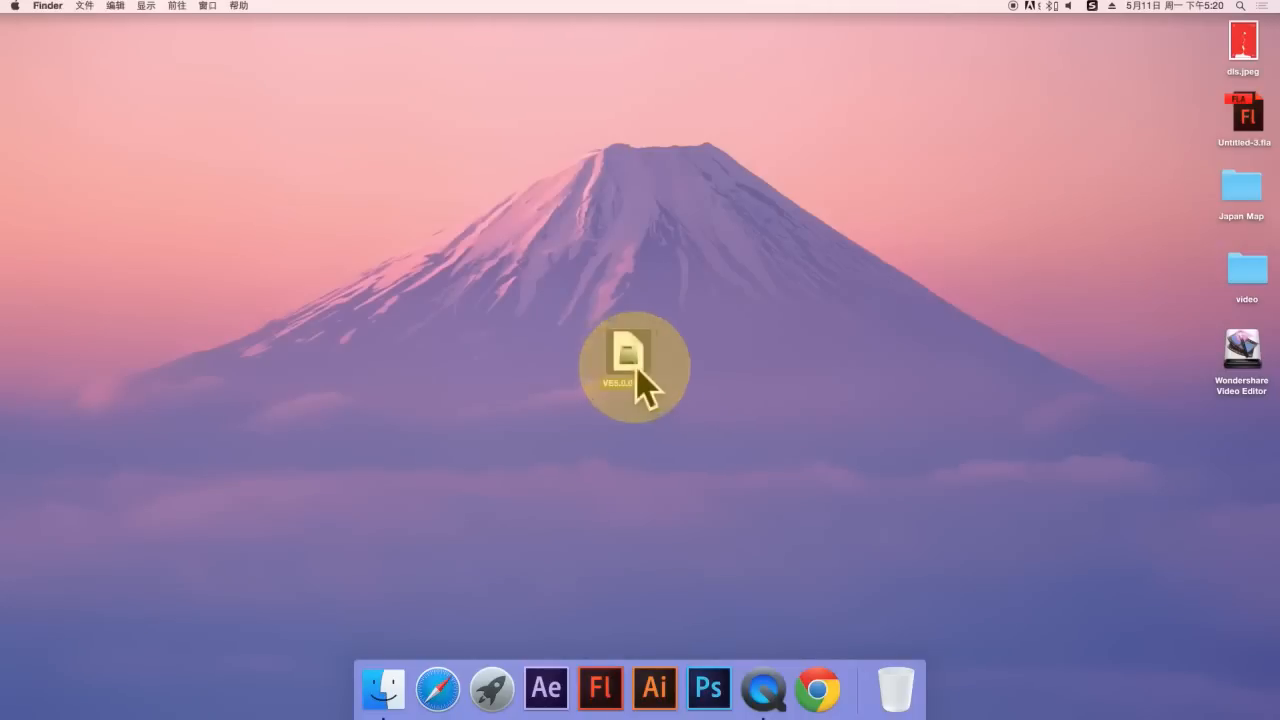
- Launch Wondershare Video Editor from its desktop icon
double_click(634, 365)
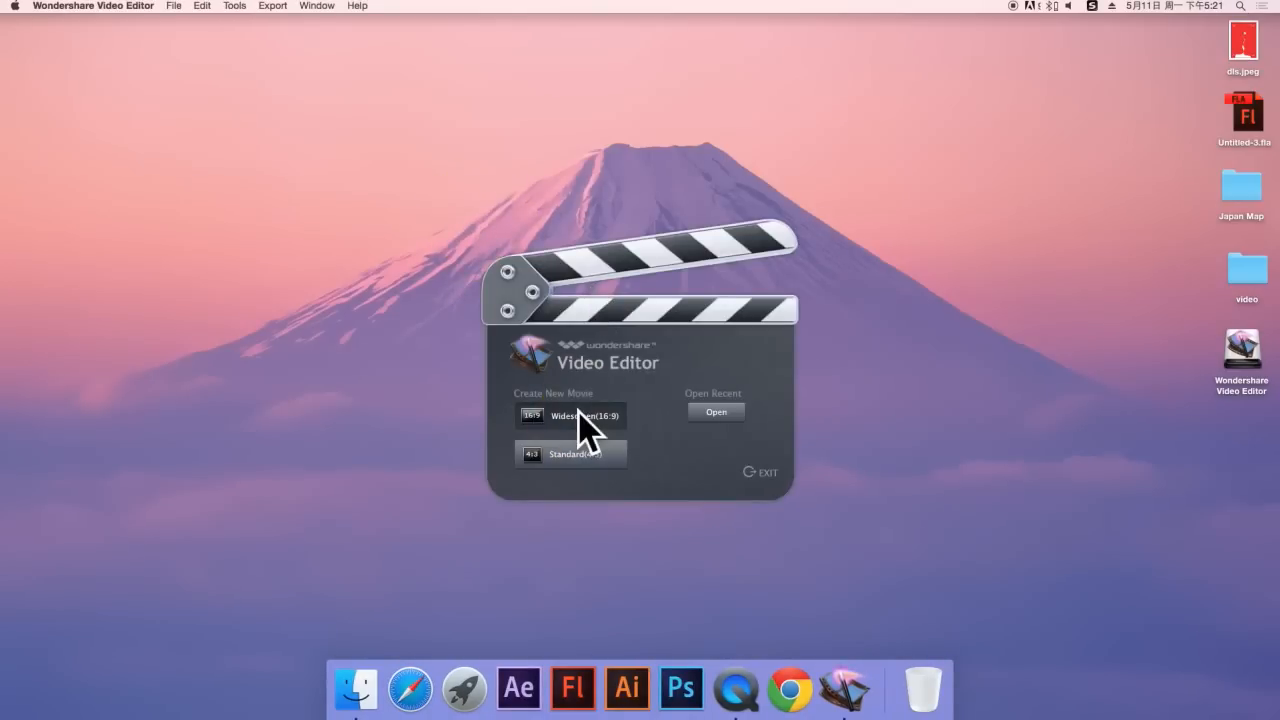
- Start a new Widescreen (16:9) movie in a maximized window, keeping all media types shown
click(570, 415)
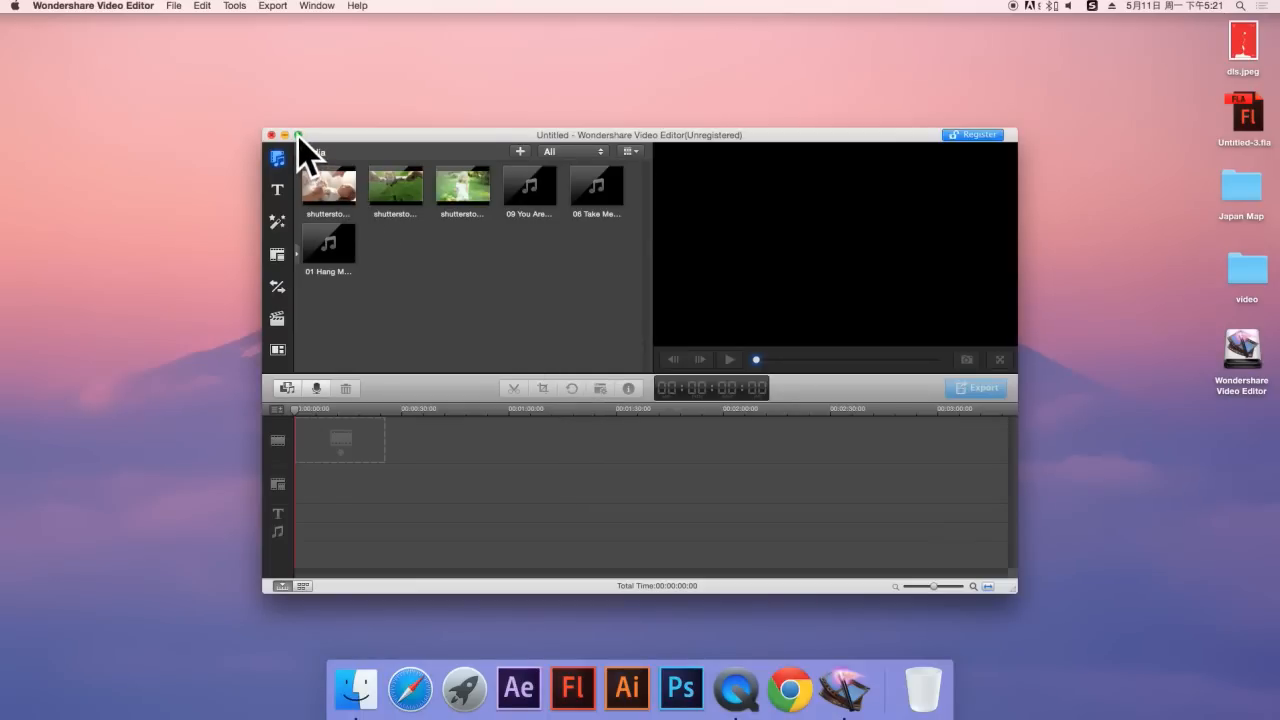
click(298, 135)
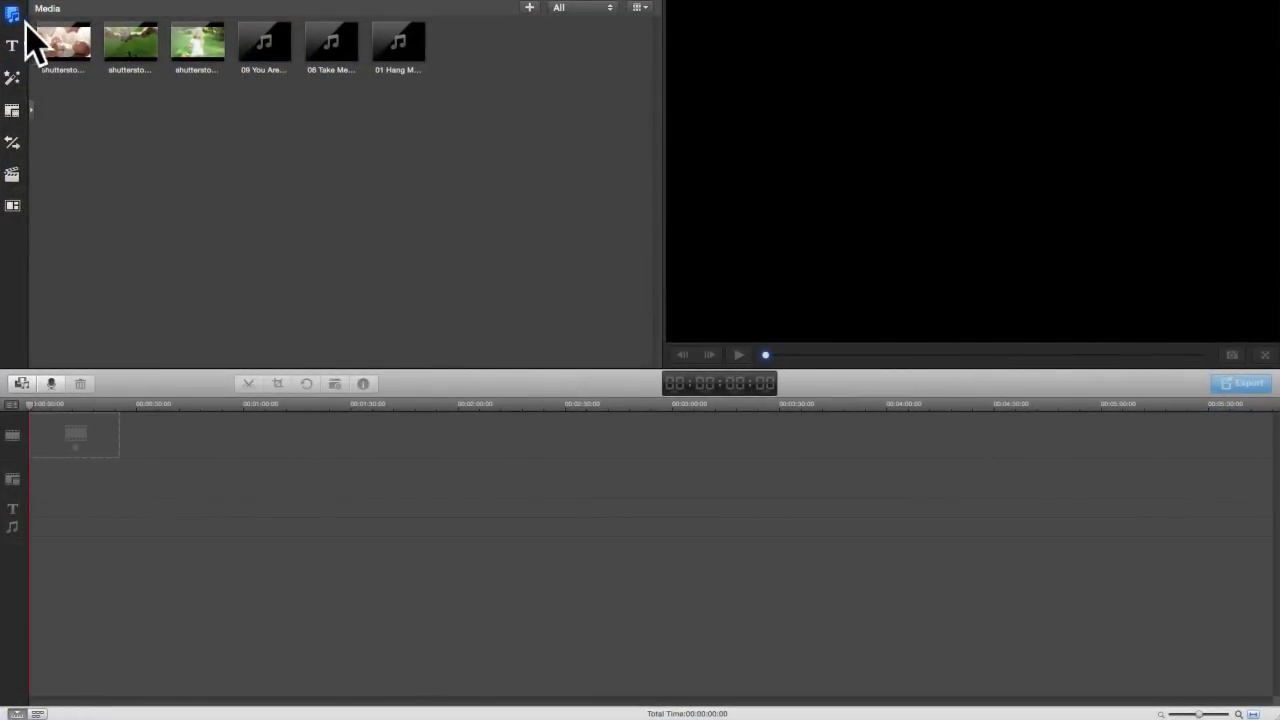
mouse_move(20, 25)
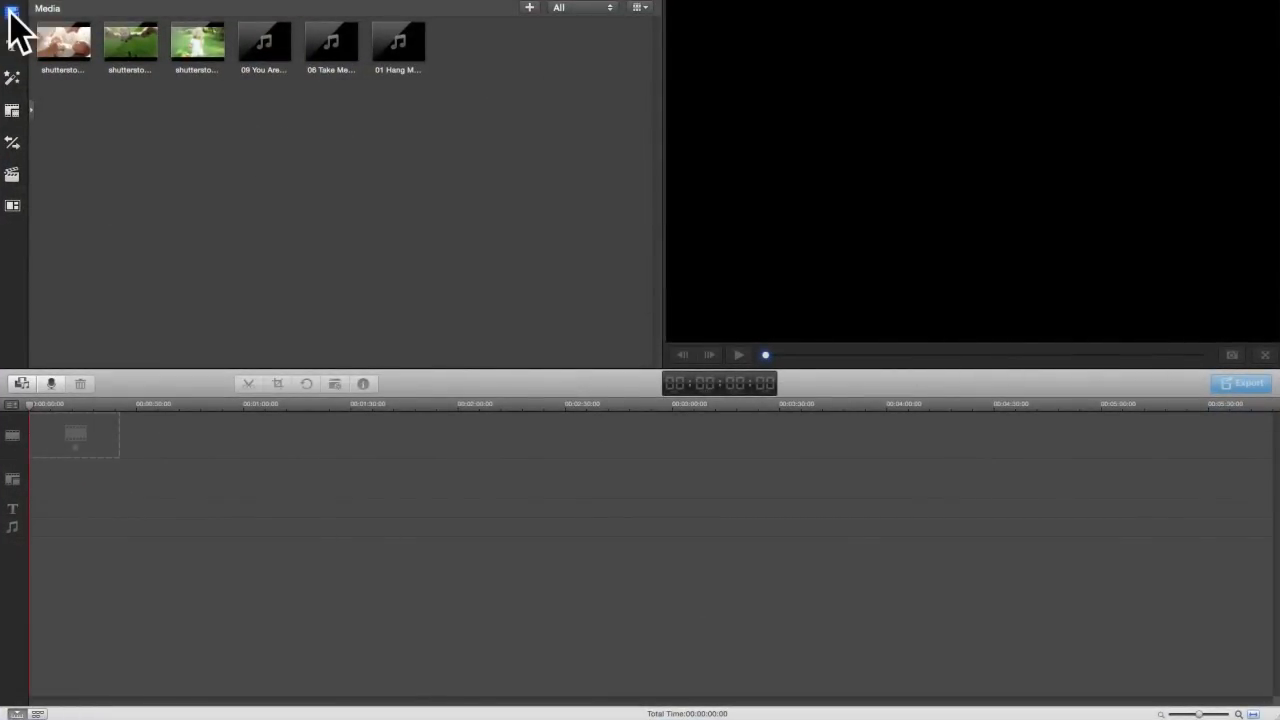
mouse_move(300, 50)
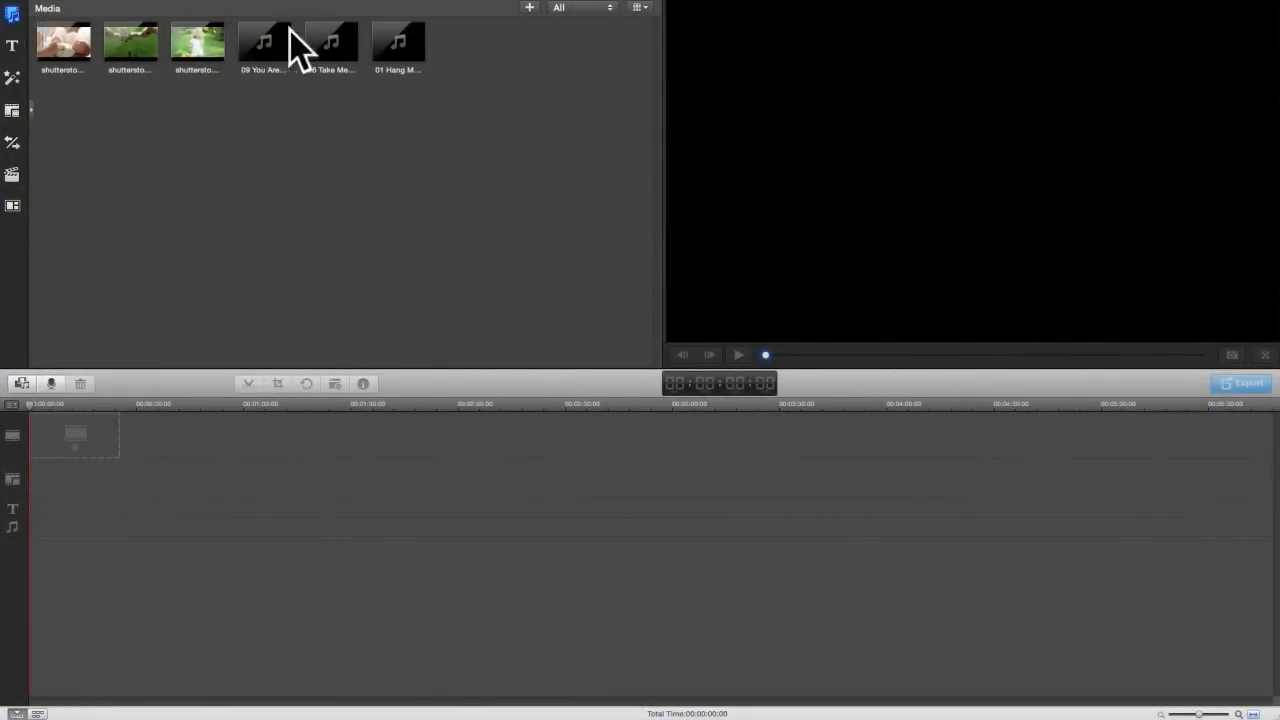
mouse_move(585, 20)
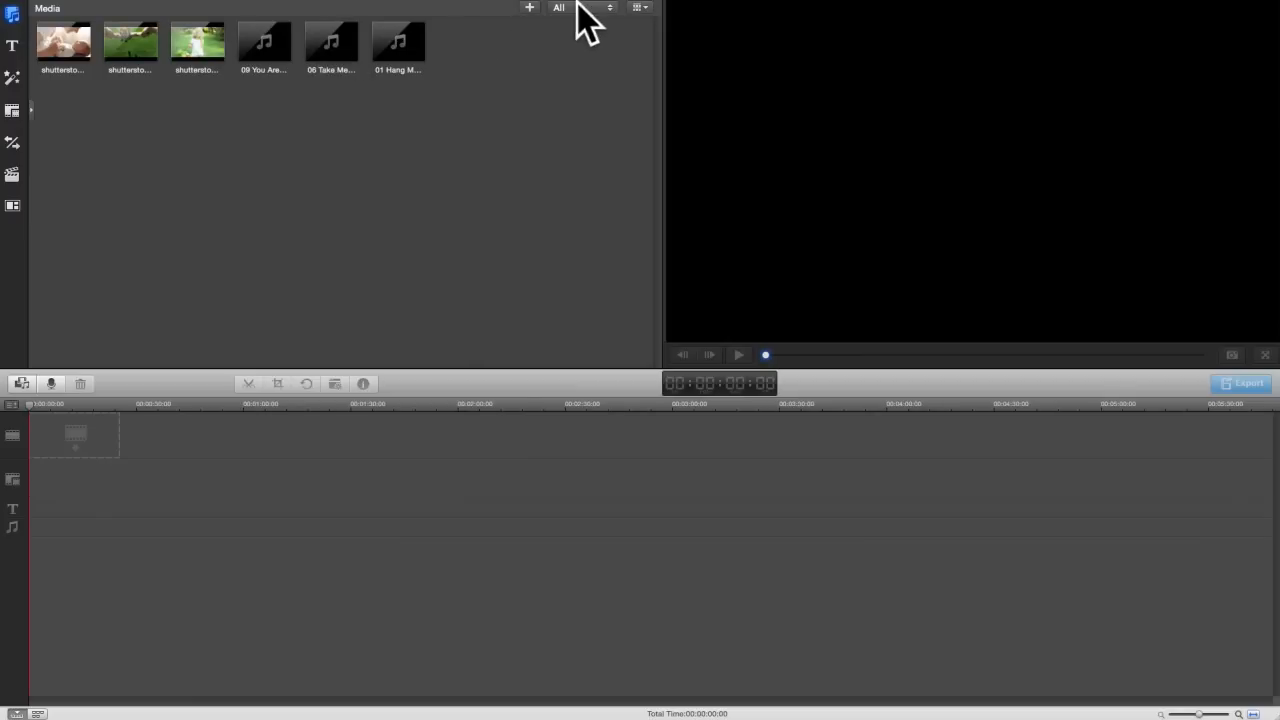
click(575, 8)
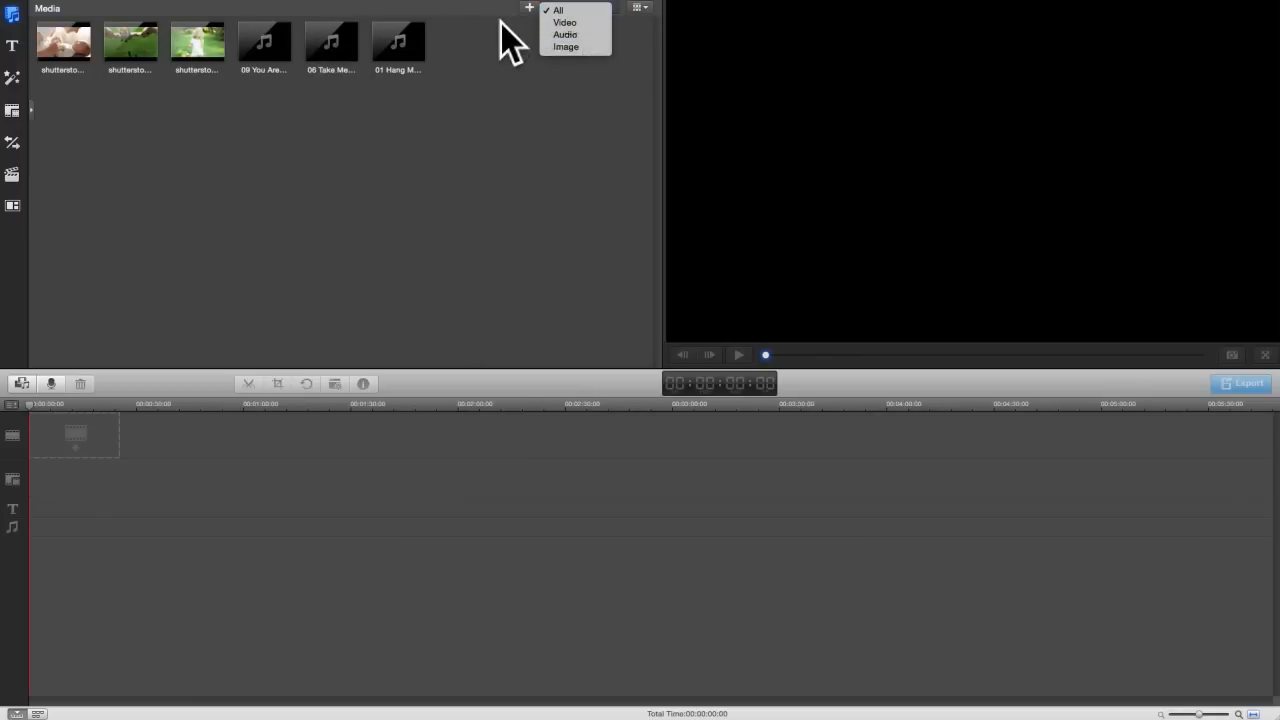
click(557, 10)
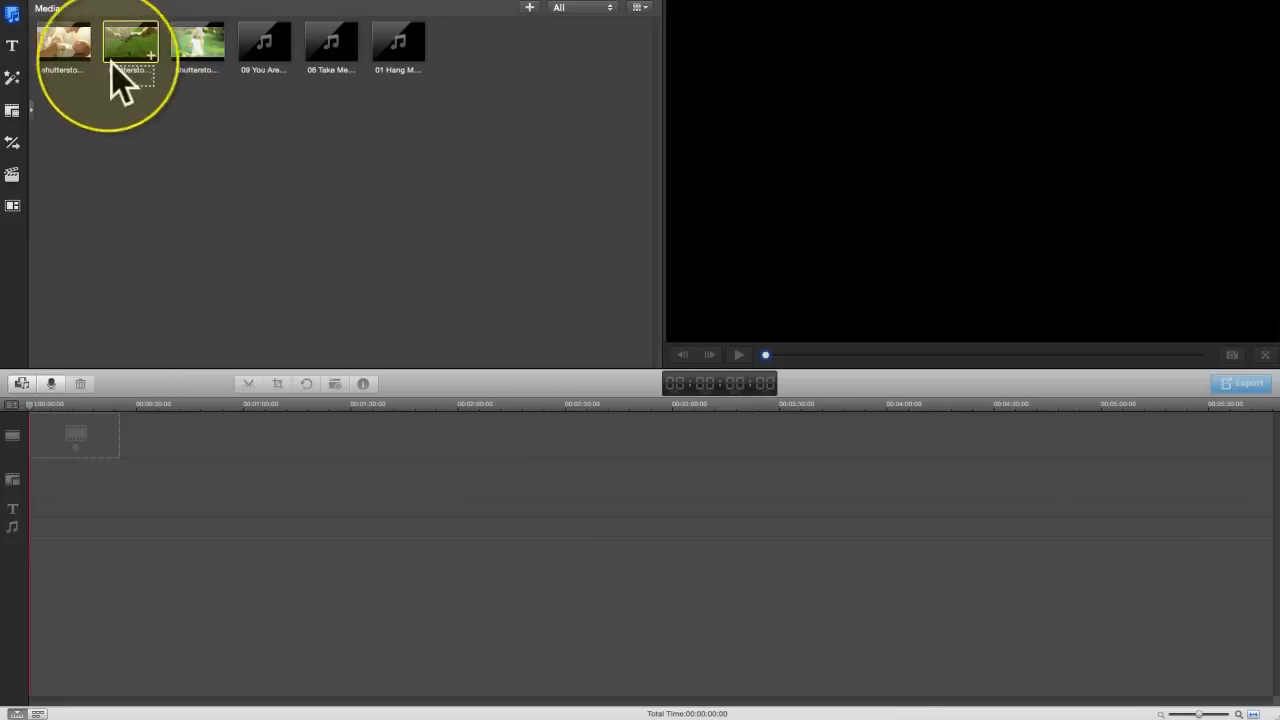
- Add the meadow clip, split the baby clip at the playhead, and crop its second part to 16:9
drag(130, 42, 65, 430)
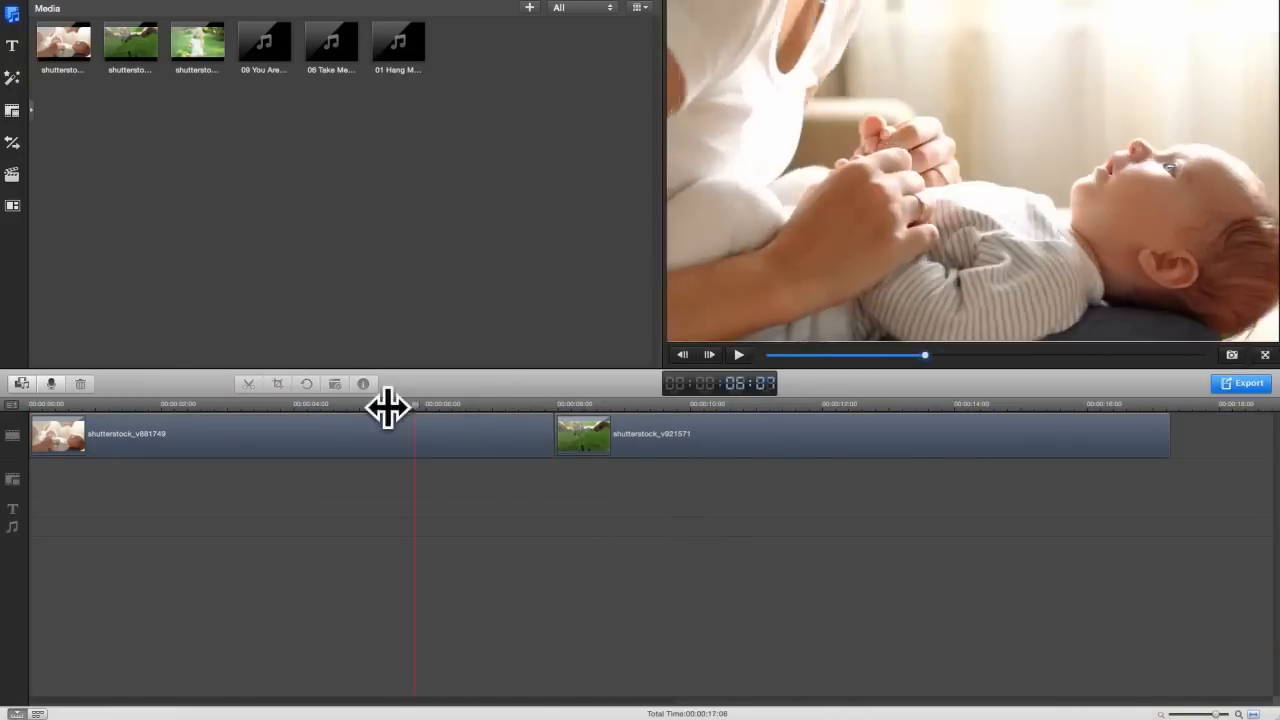
click(278, 384)
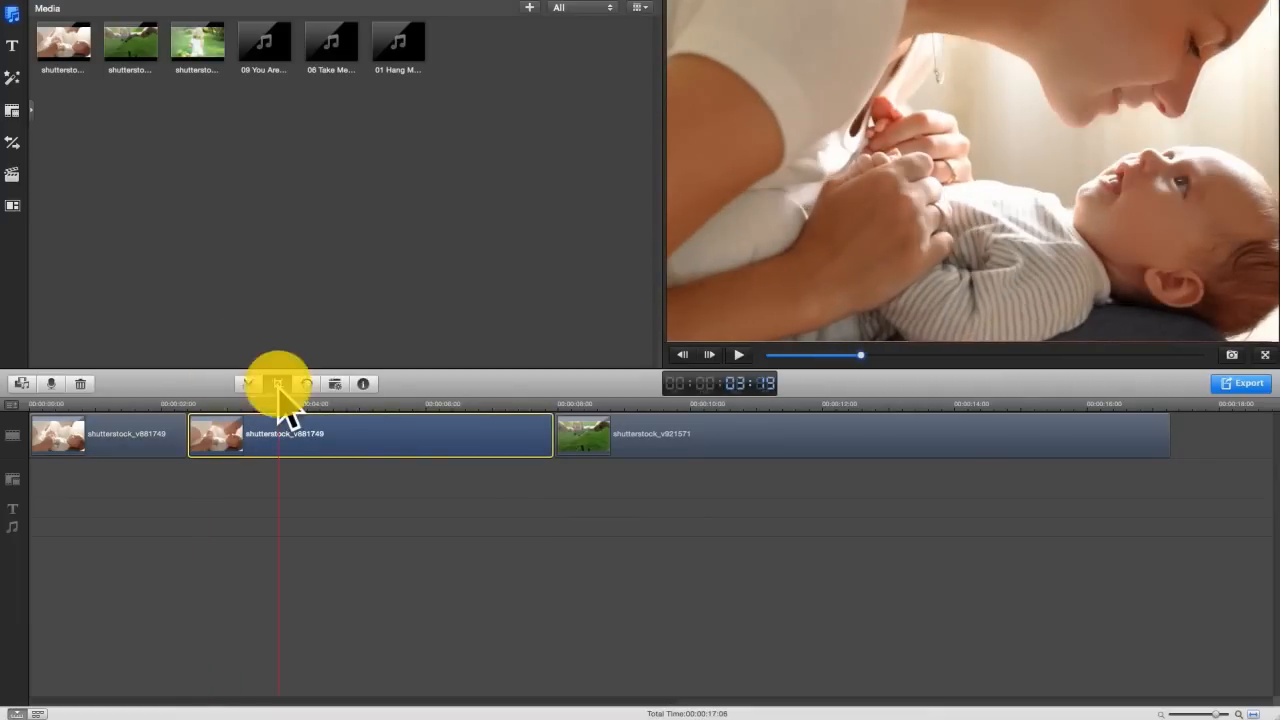
click(277, 384)
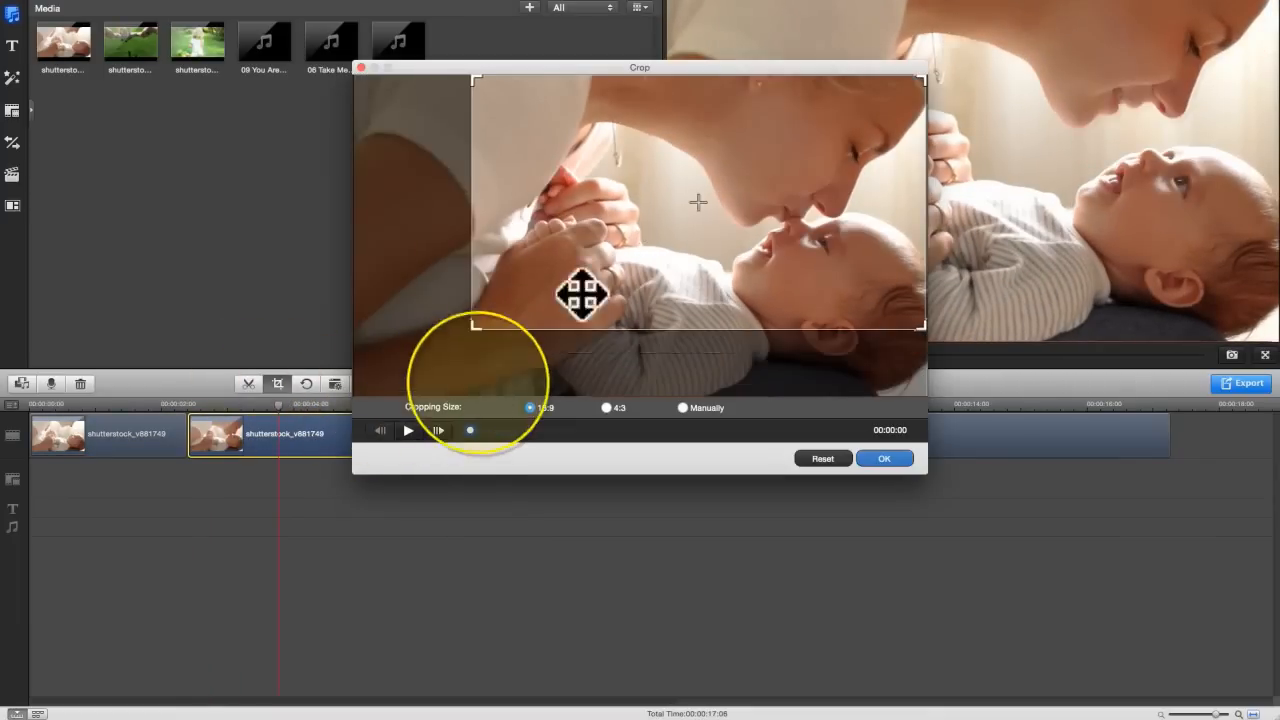
click(884, 458)
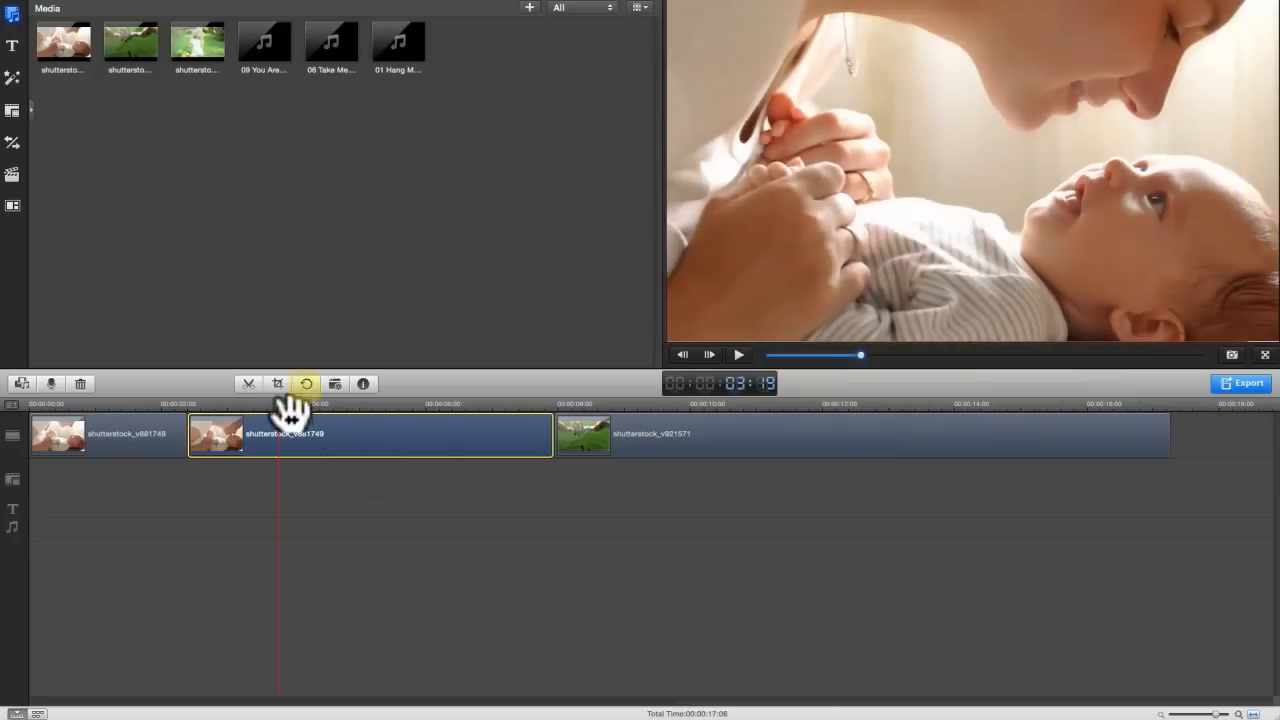
click(363, 383)
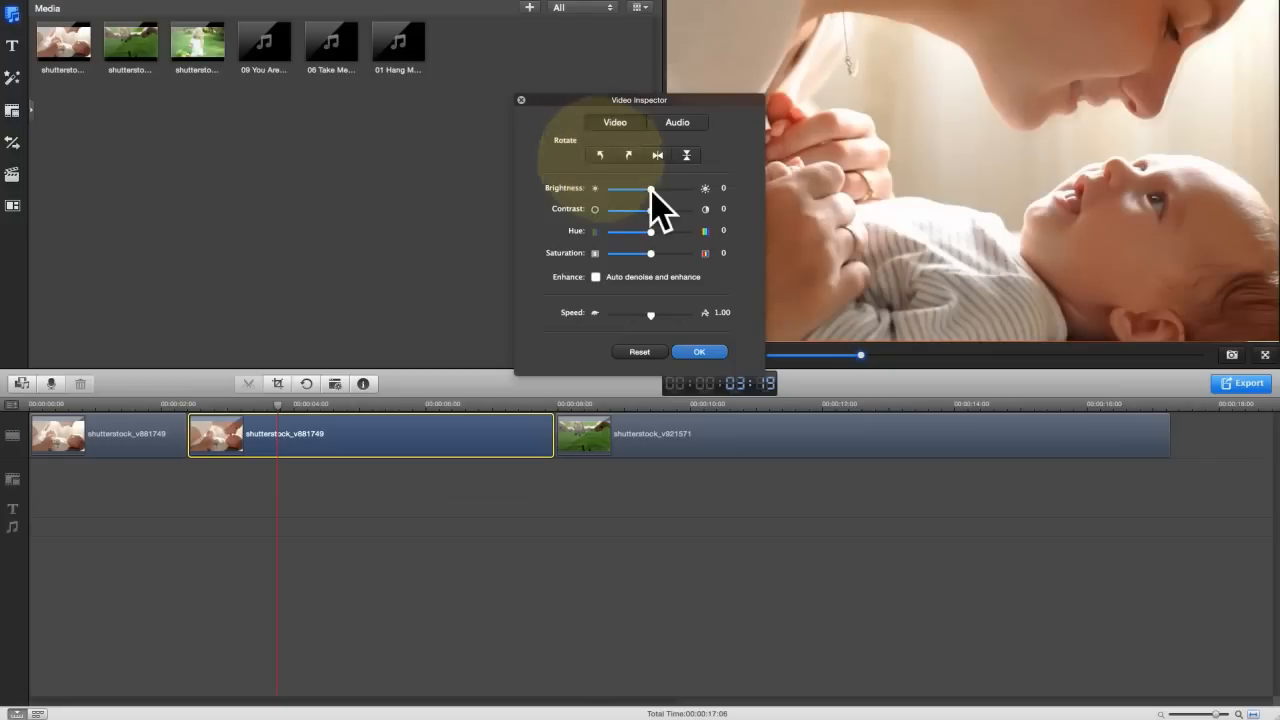
drag(651, 190, 668, 190)
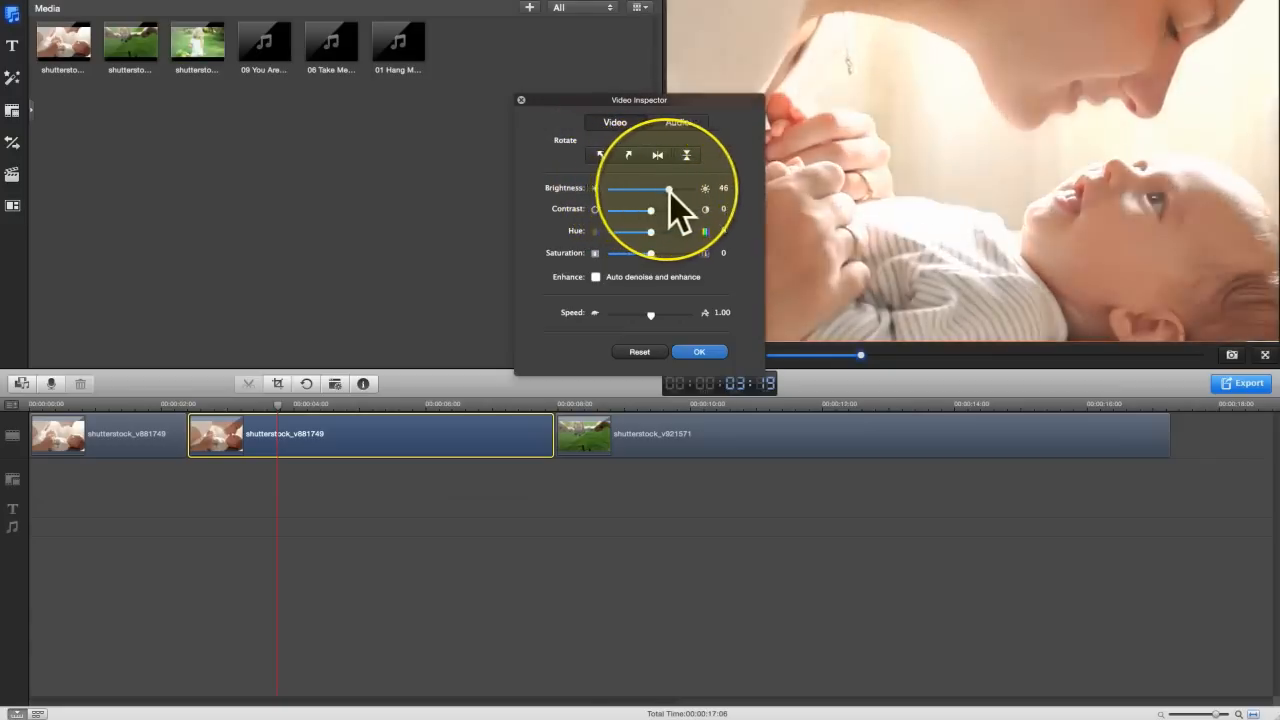
click(639, 351)
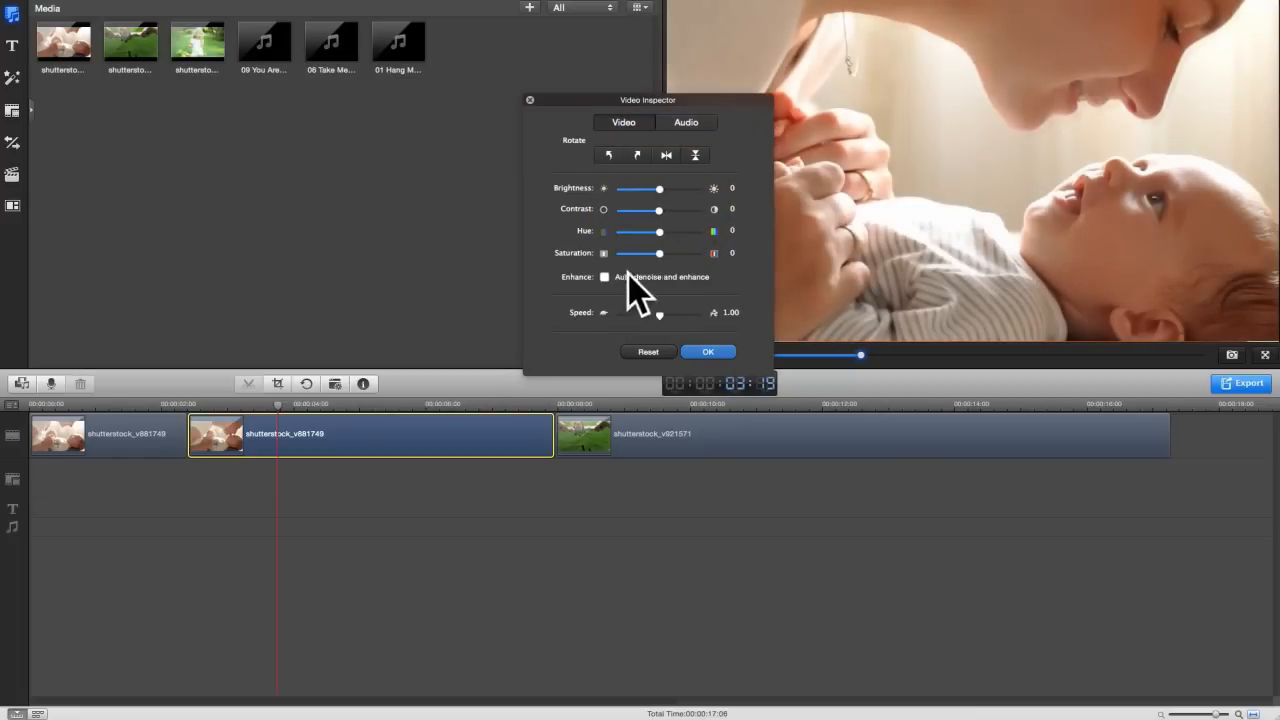
click(708, 351)
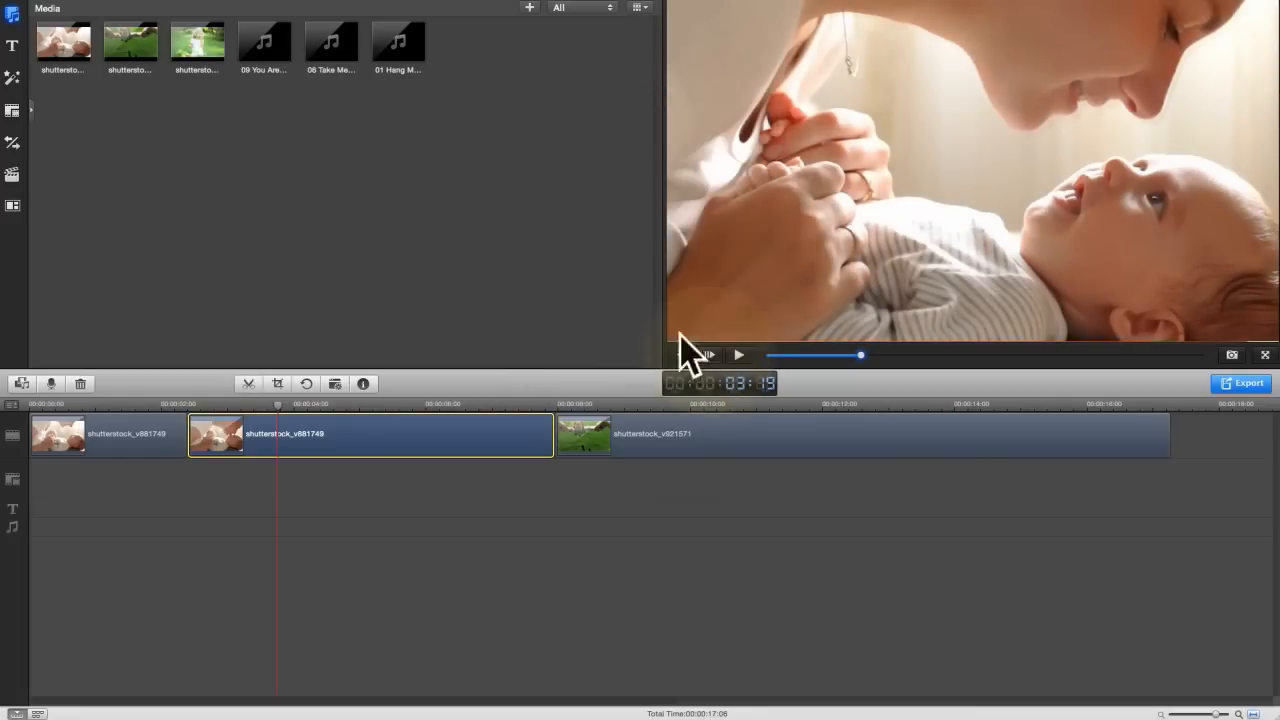
- Put You Are My Sunshine on the music track and close its audio settings unchanged
click(197, 42)
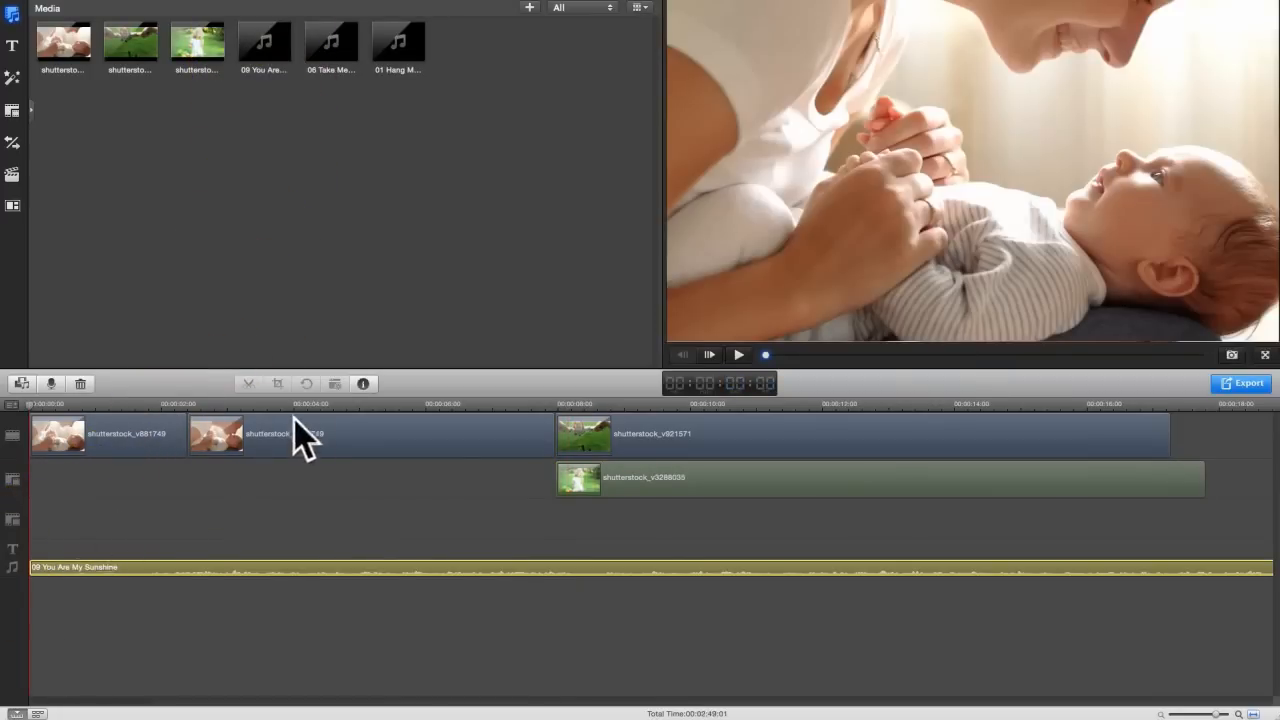
click(363, 383)
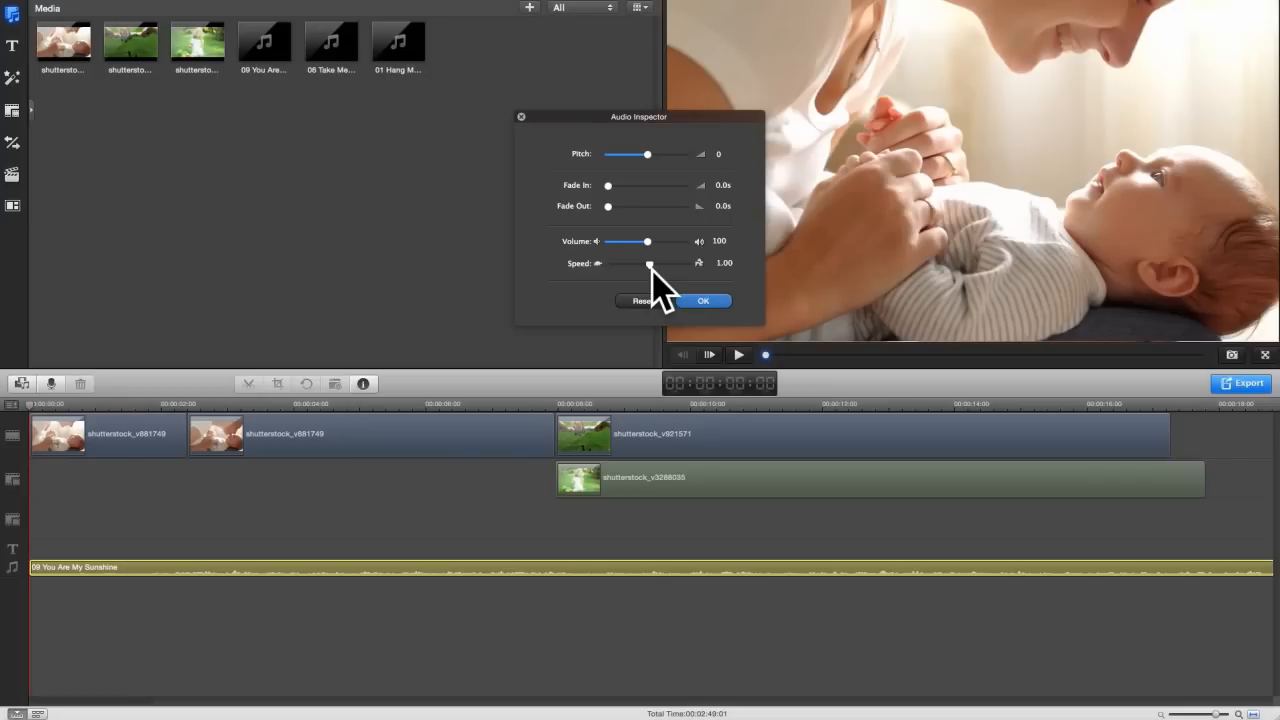
mouse_move(730, 355)
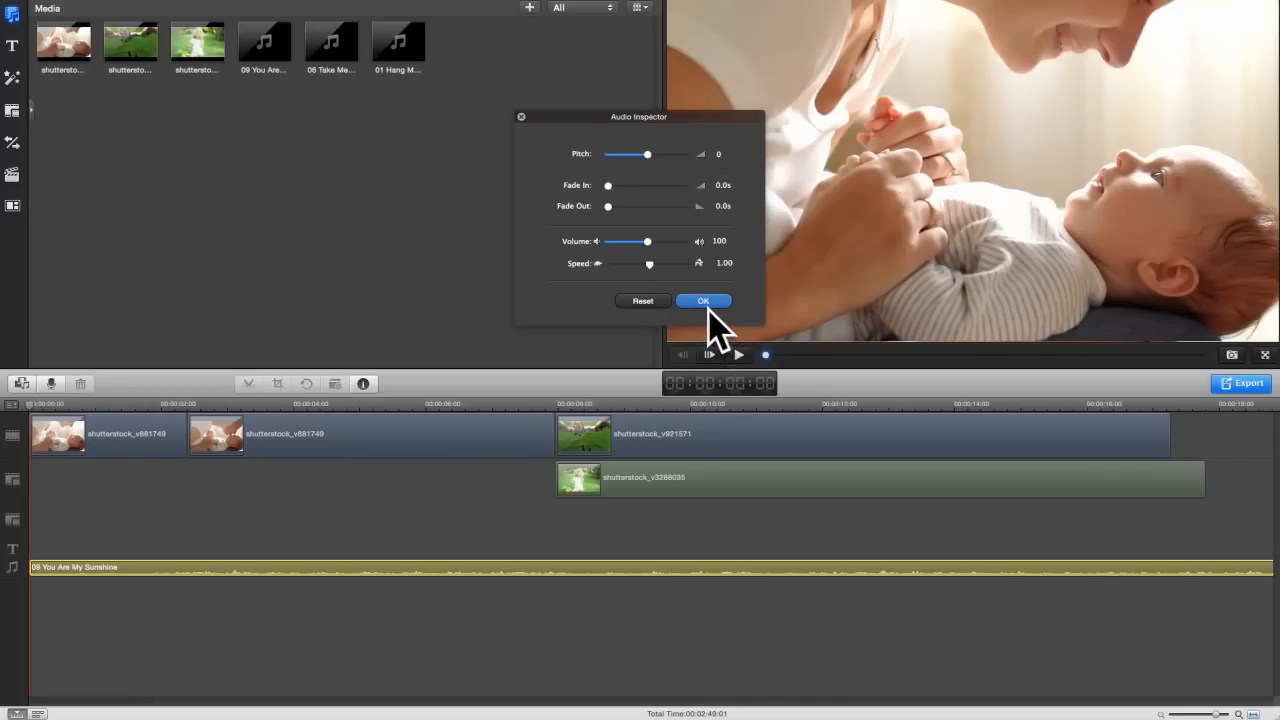
mouse_move(525, 155)
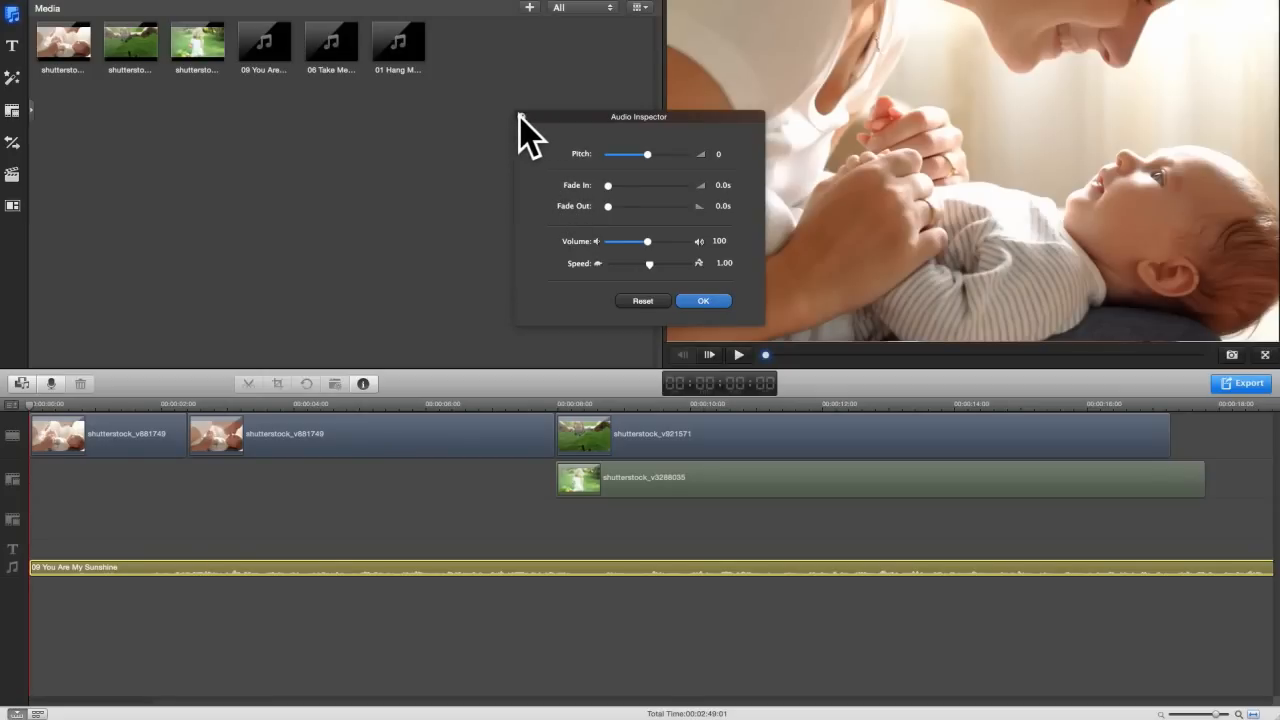
click(703, 300)
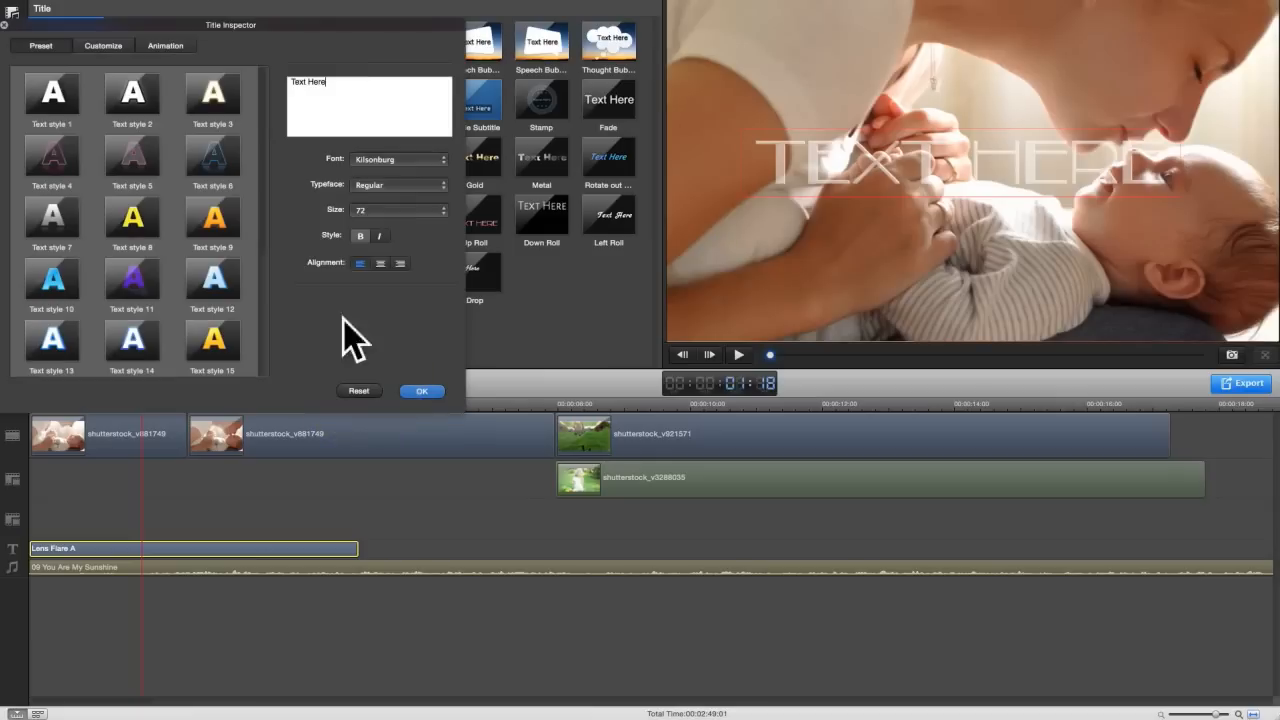
- Enter 'I LOVE YOU' as the Lens Flare A title text
text(I Lo)
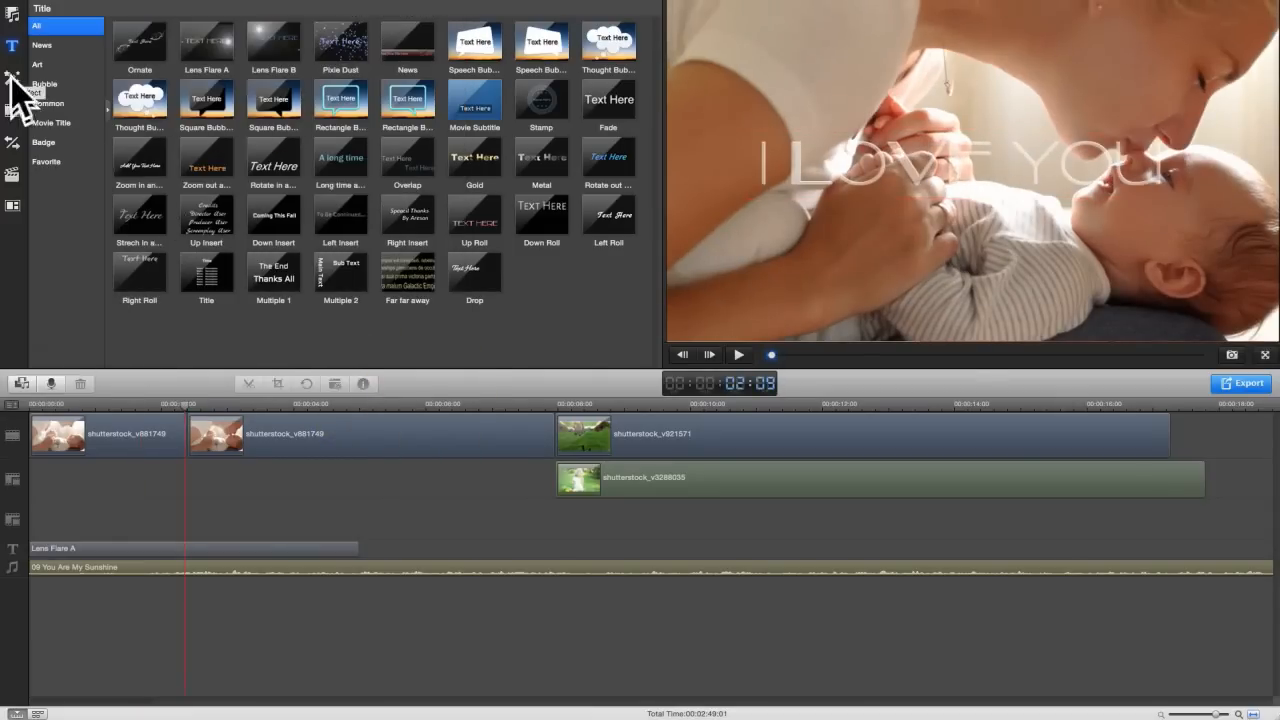
- Browse the Film look and Style effect categories, then list all effects
click(13, 77)
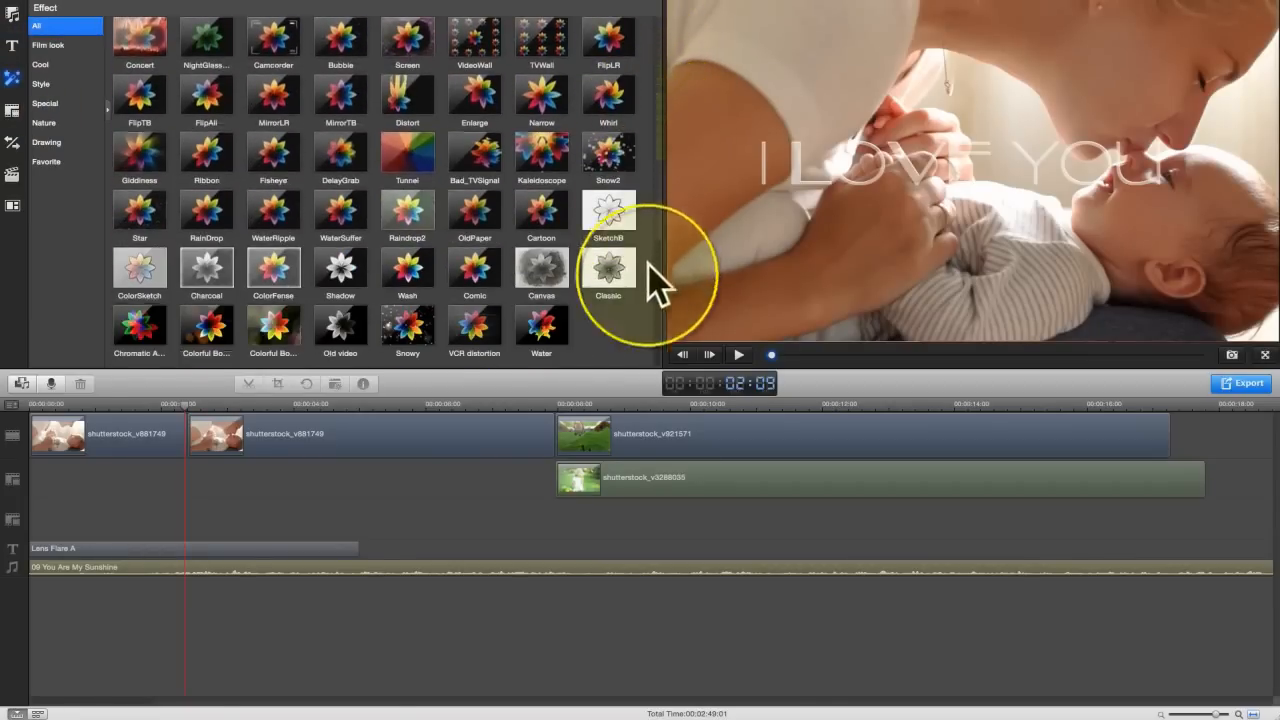
click(48, 45)
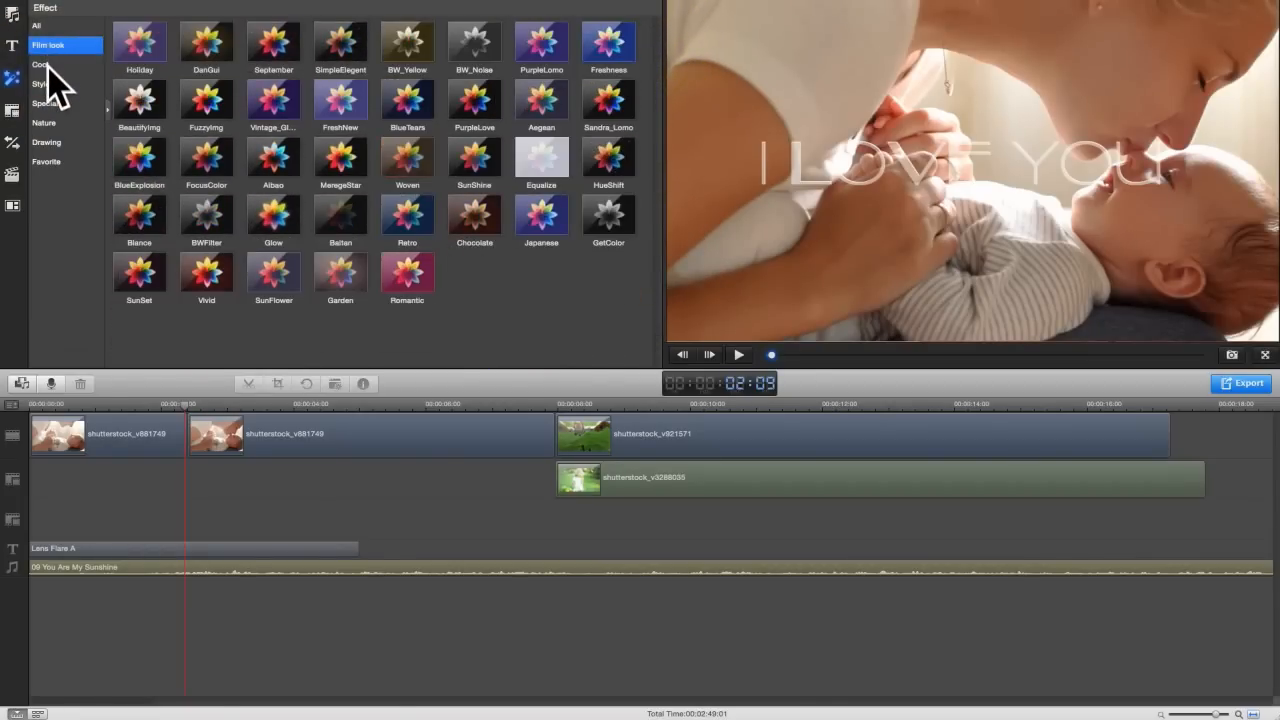
click(45, 84)
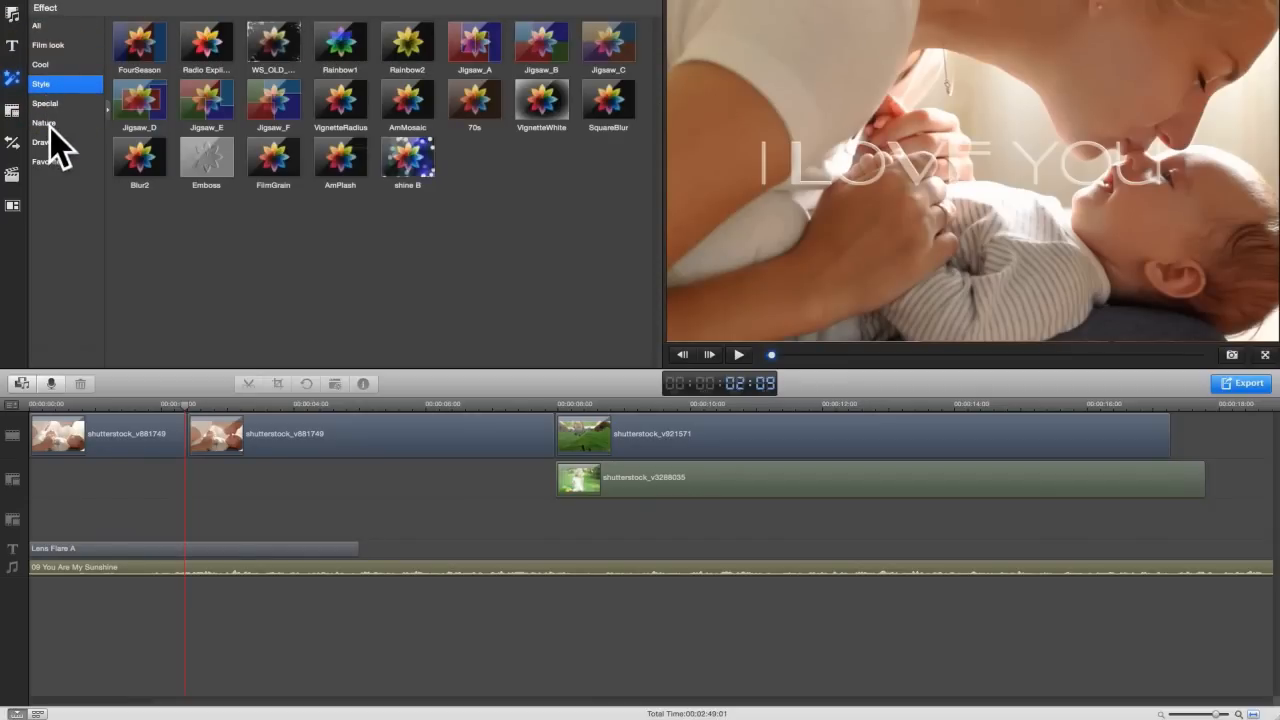
click(40, 25)
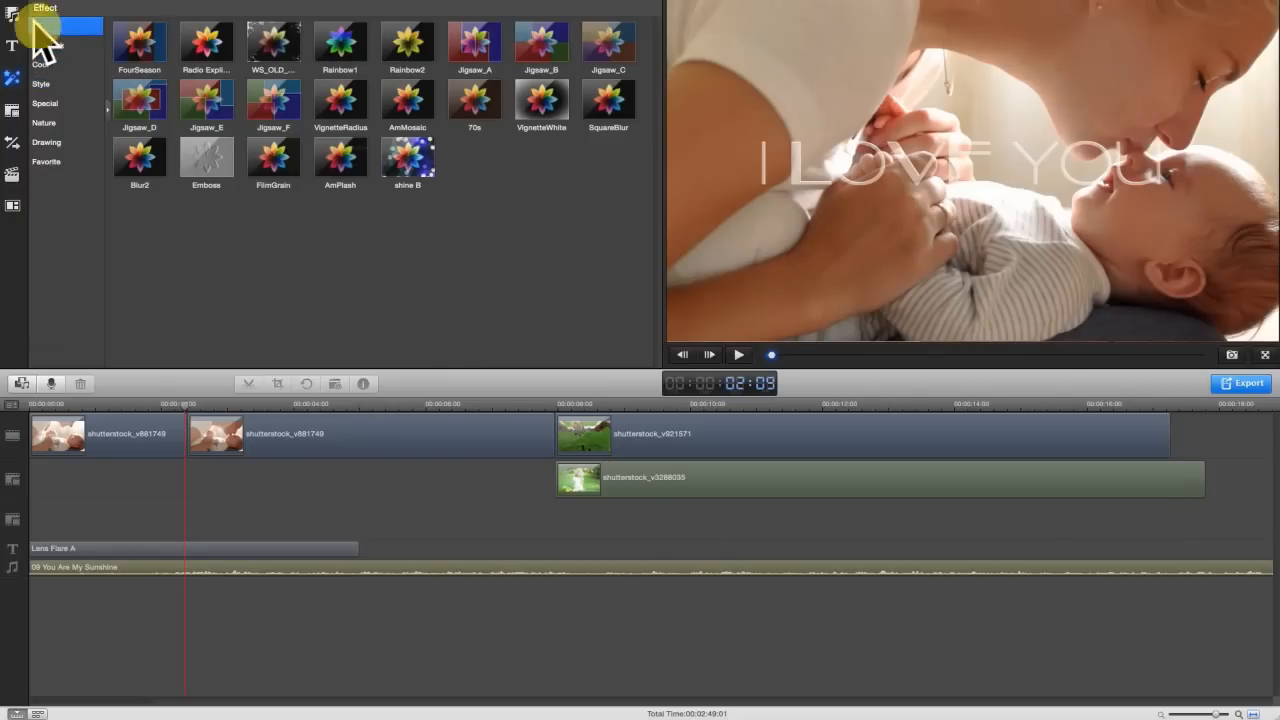
click(36, 25)
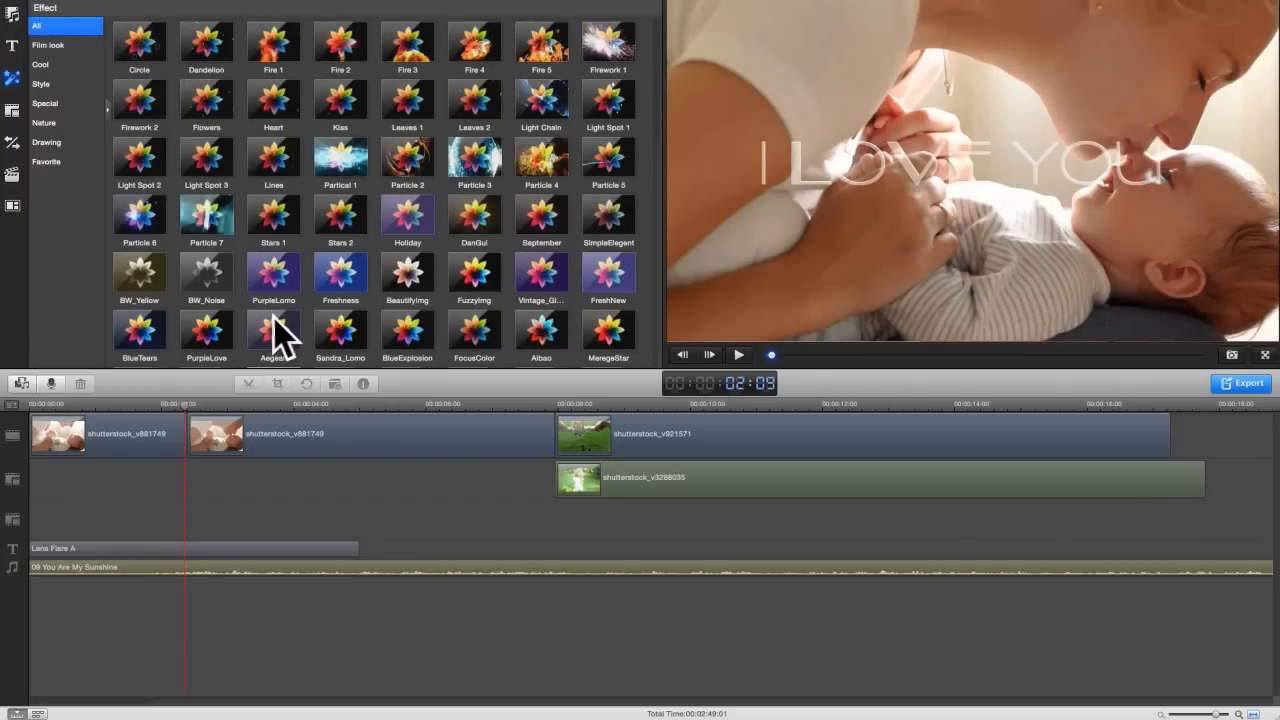
click(273, 328)
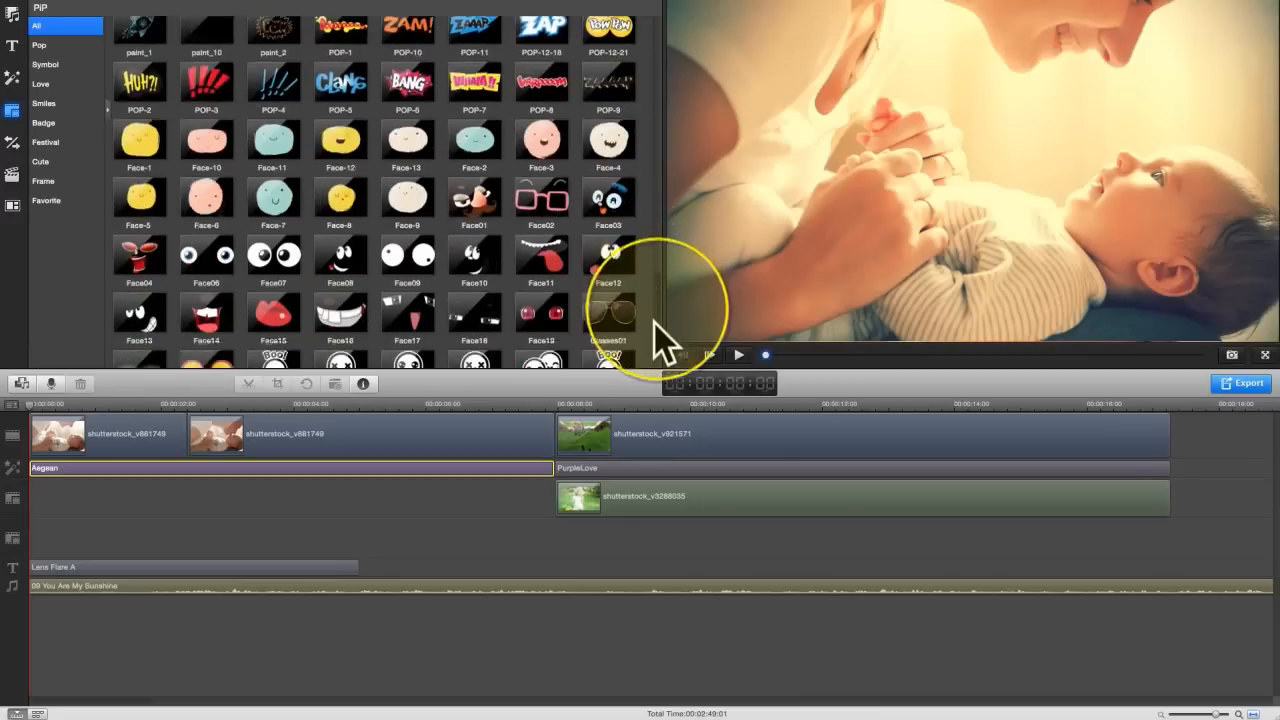
- Place the valentine_8 'For you With Love' overlay on the PIP track over the opening baby clips
scroll(down, 3)
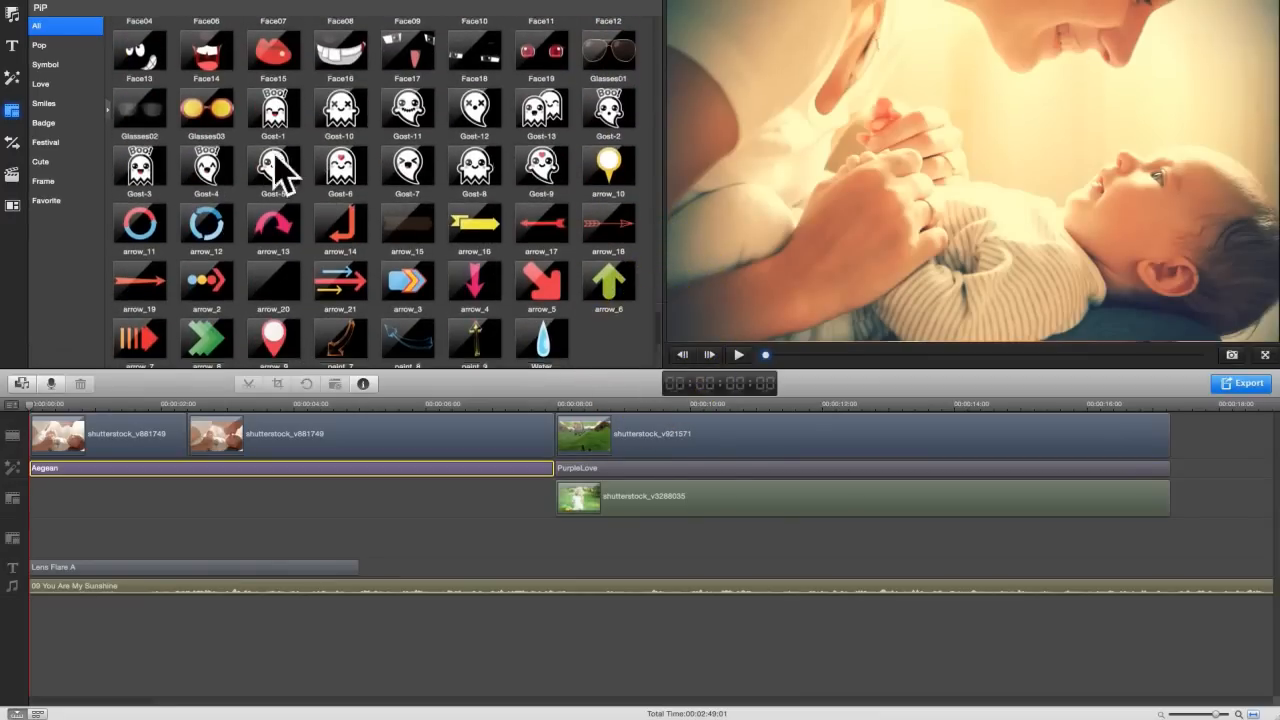
click(45, 64)
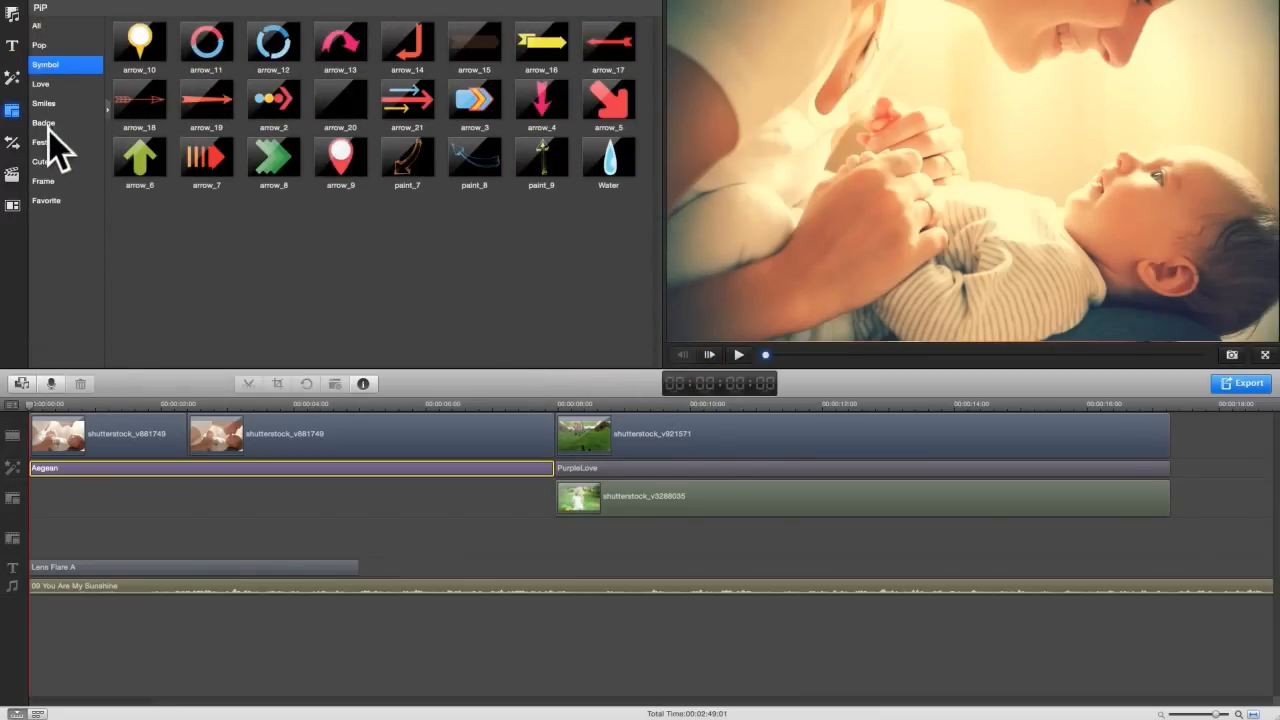
click(37, 25)
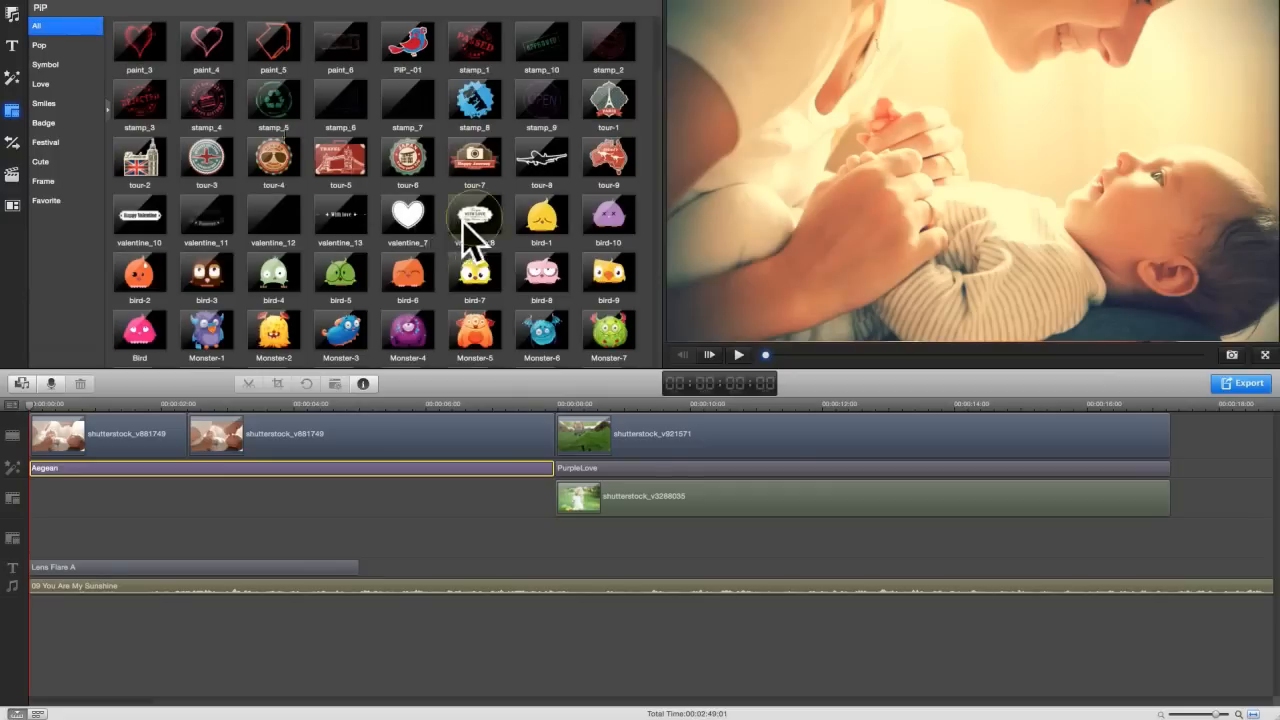
drag(474, 215, 240, 498)
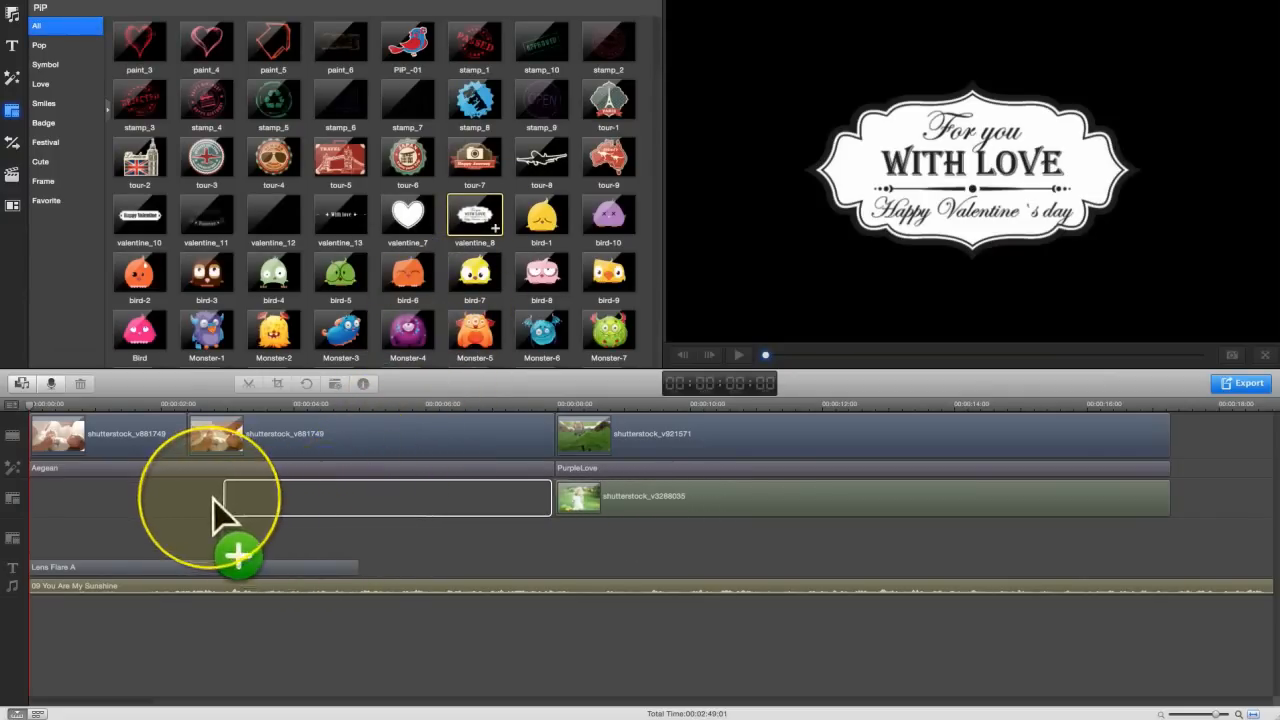
drag(474, 215, 240, 497)
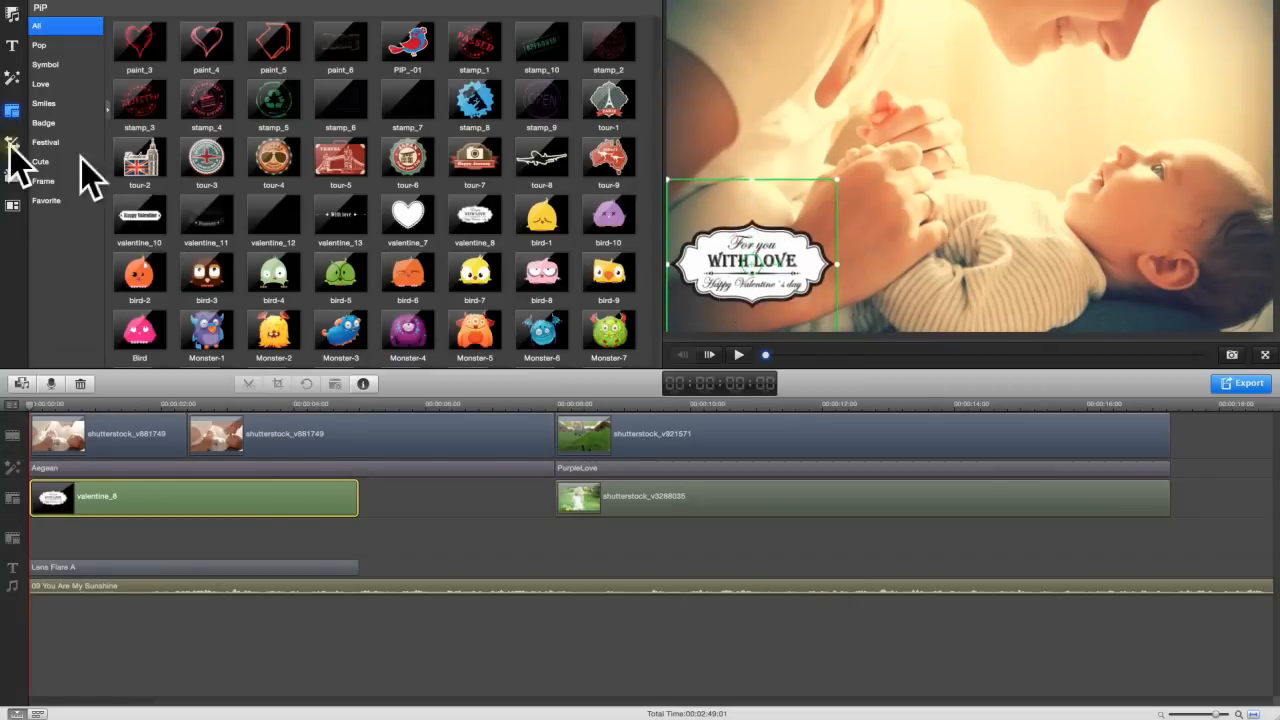
click(13, 142)
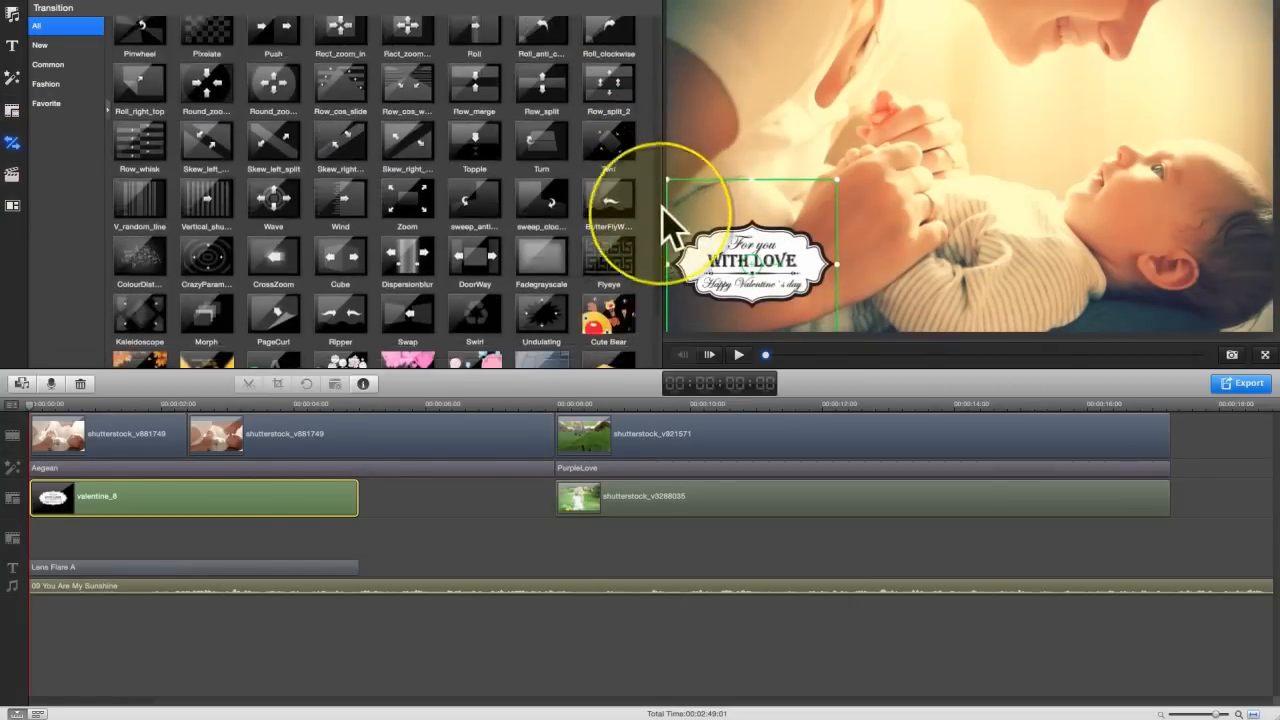
- Join the second baby clip to the meadow clip with a transition from the New category
click(40, 45)
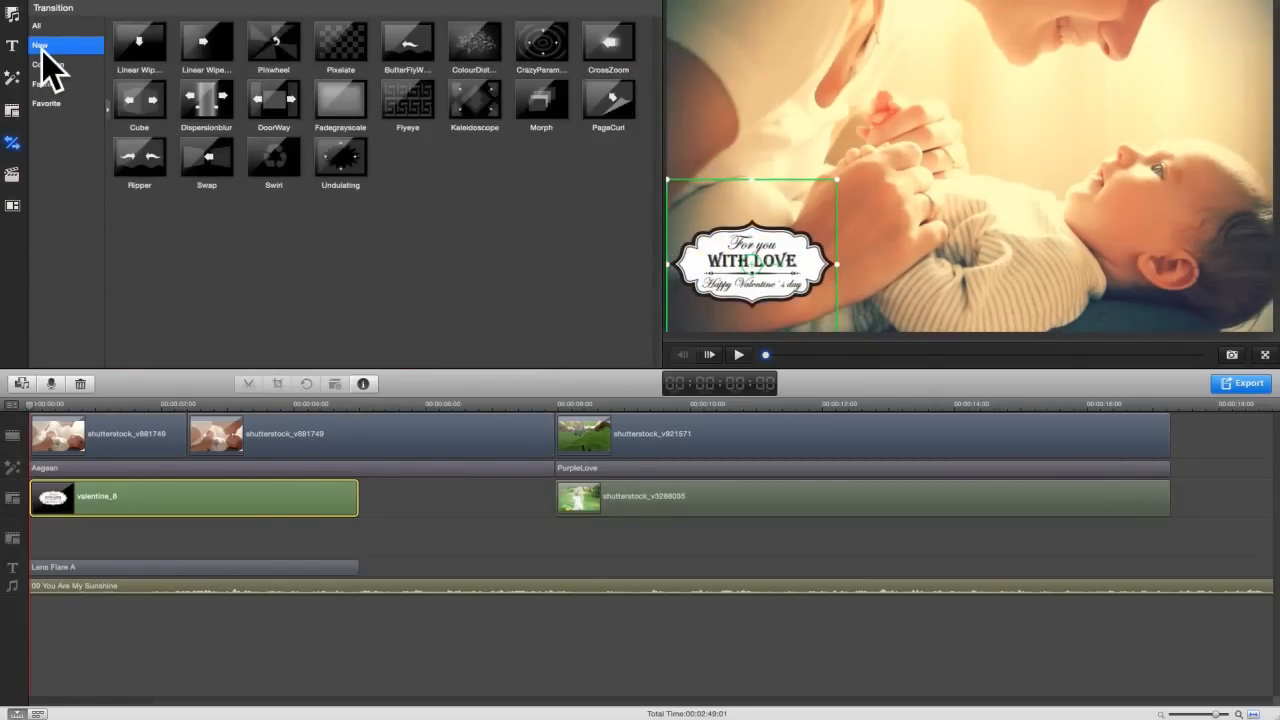
click(36, 25)
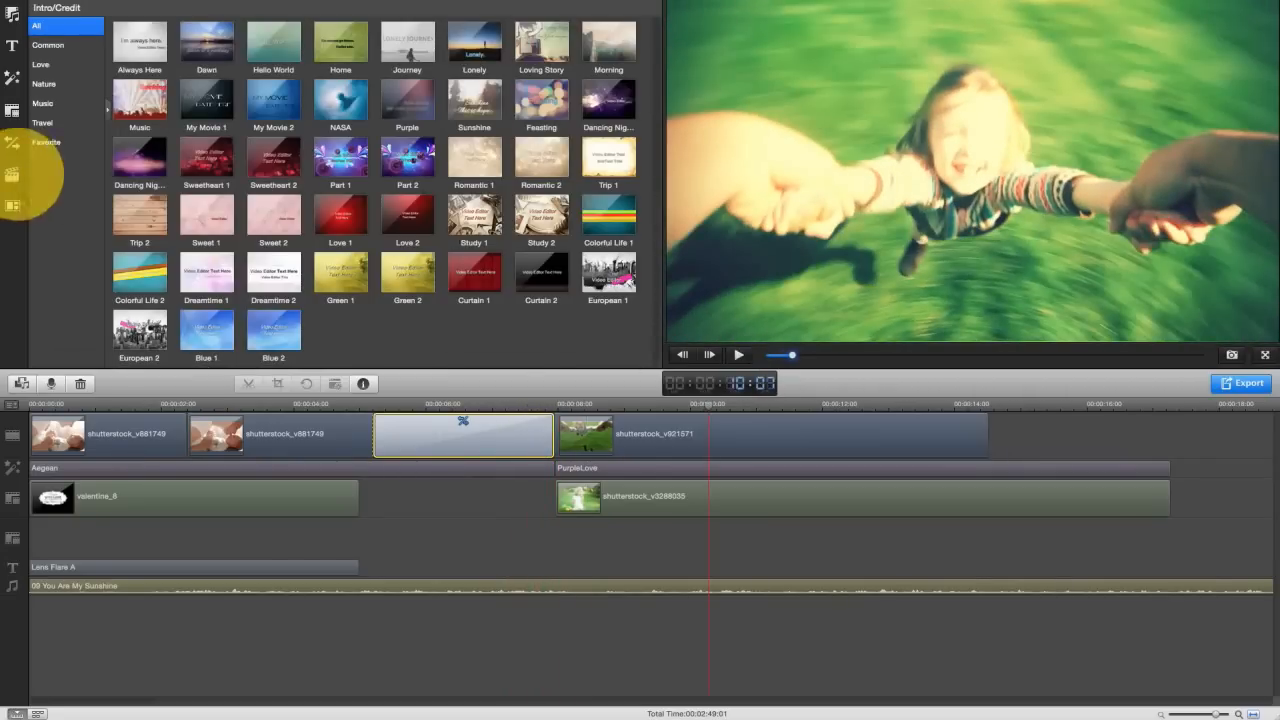
- Browse the Common and Love intro styles, then add the Sunshine intro after the meadow clip
click(48, 44)
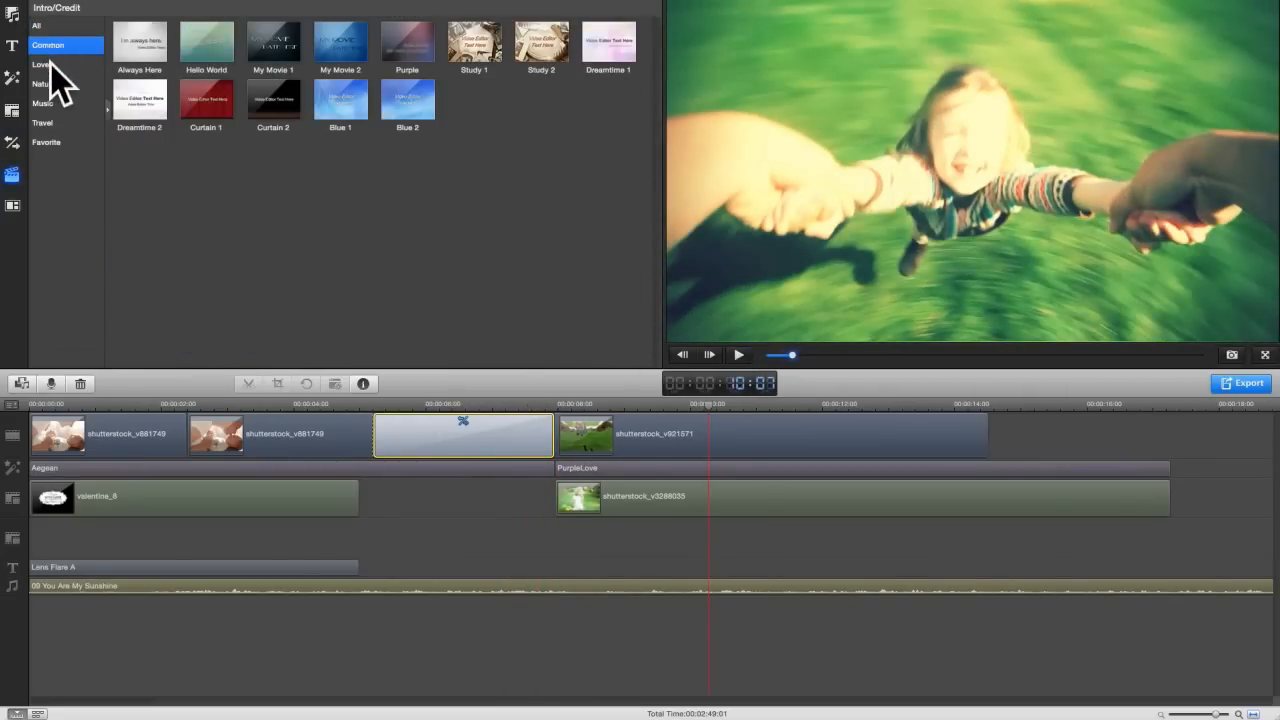
click(40, 65)
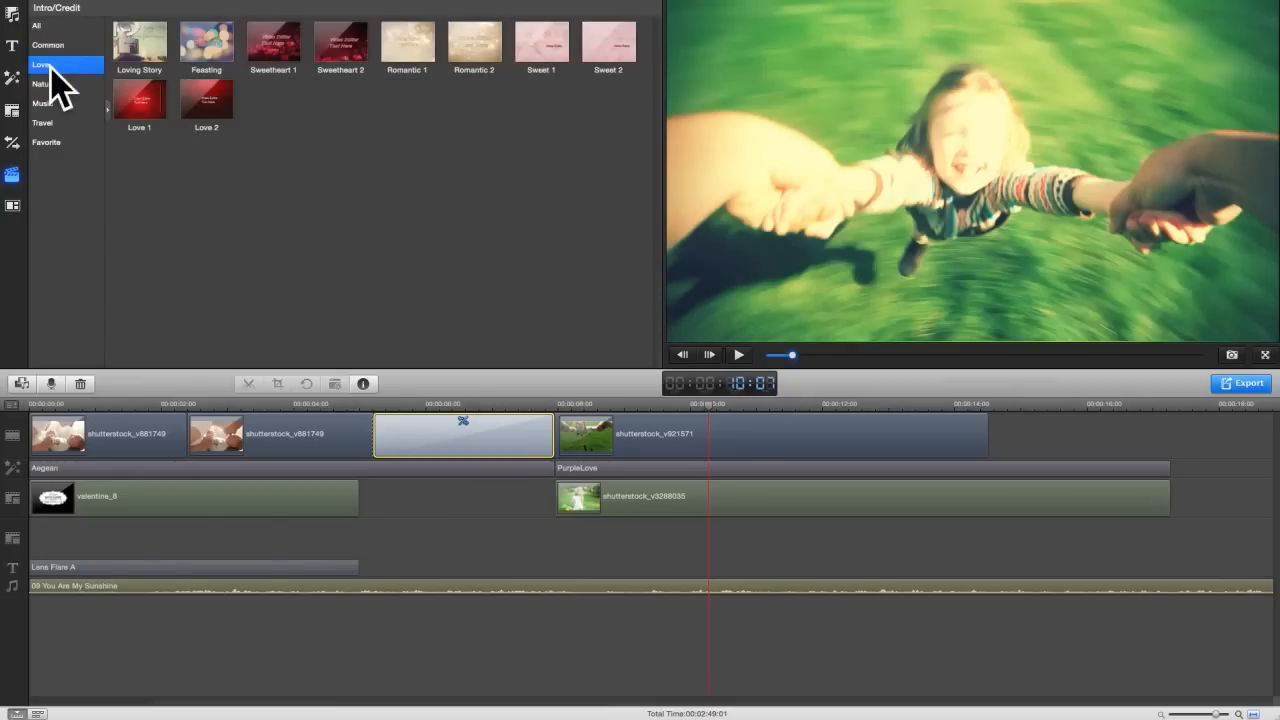
click(36, 25)
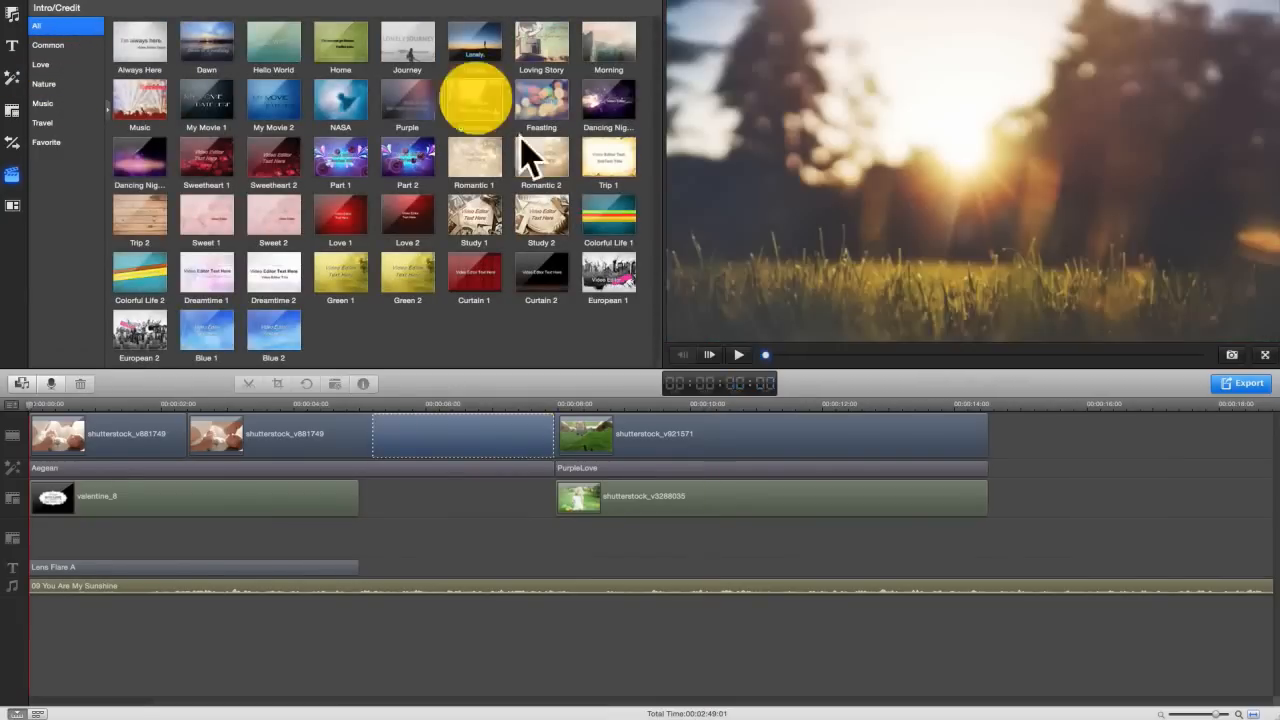
click(474, 100)
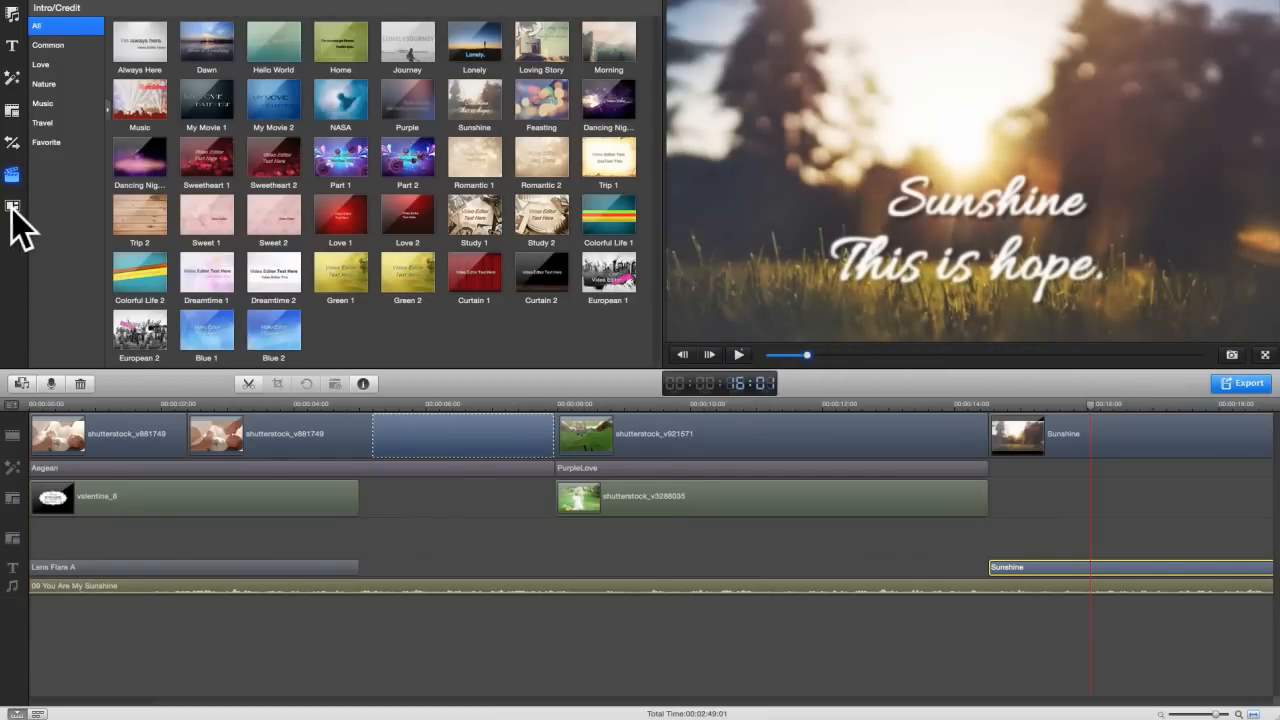
click(13, 206)
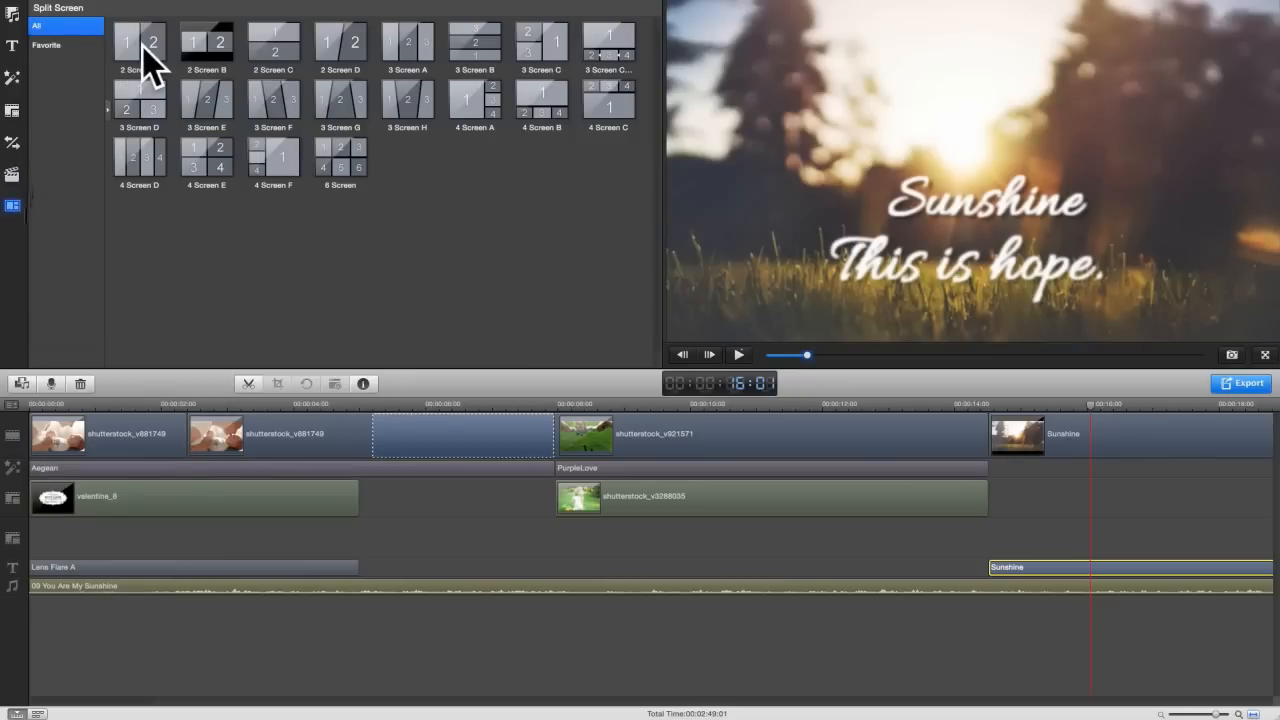
- Add a 2 Screen A split showing the swinging girl beside the girl eating lettuce
click(139, 45)
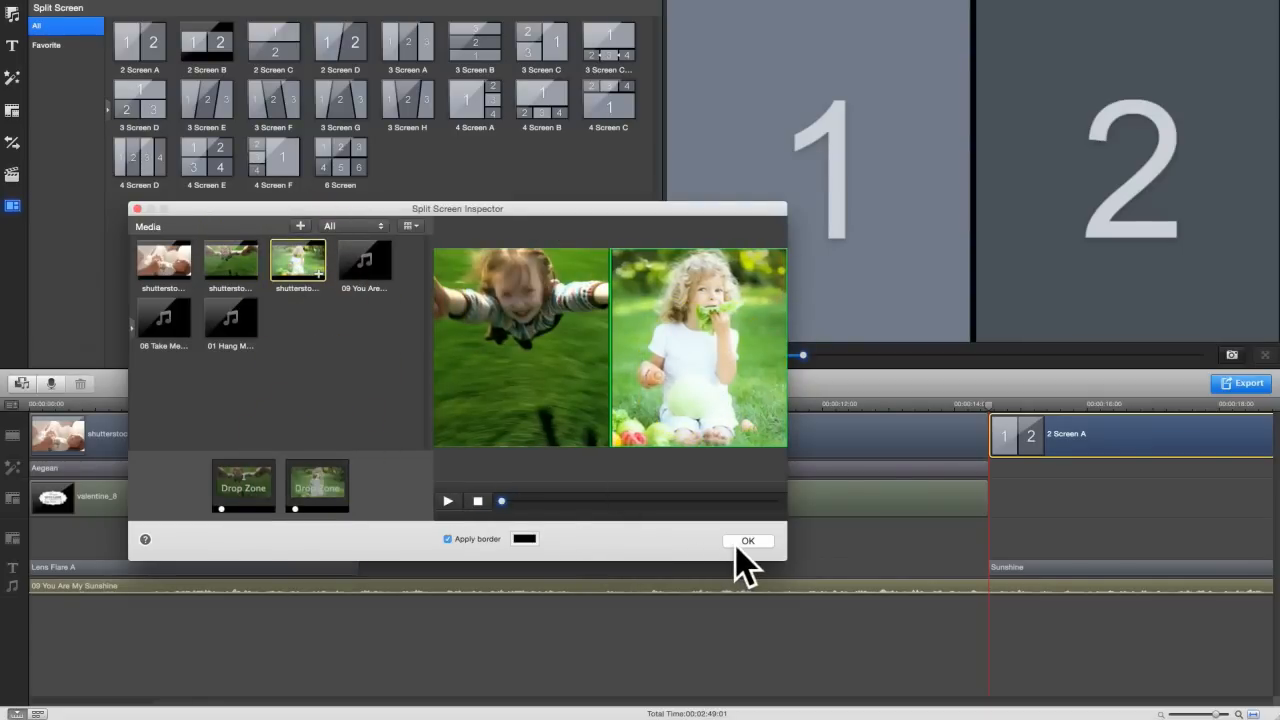
click(747, 541)
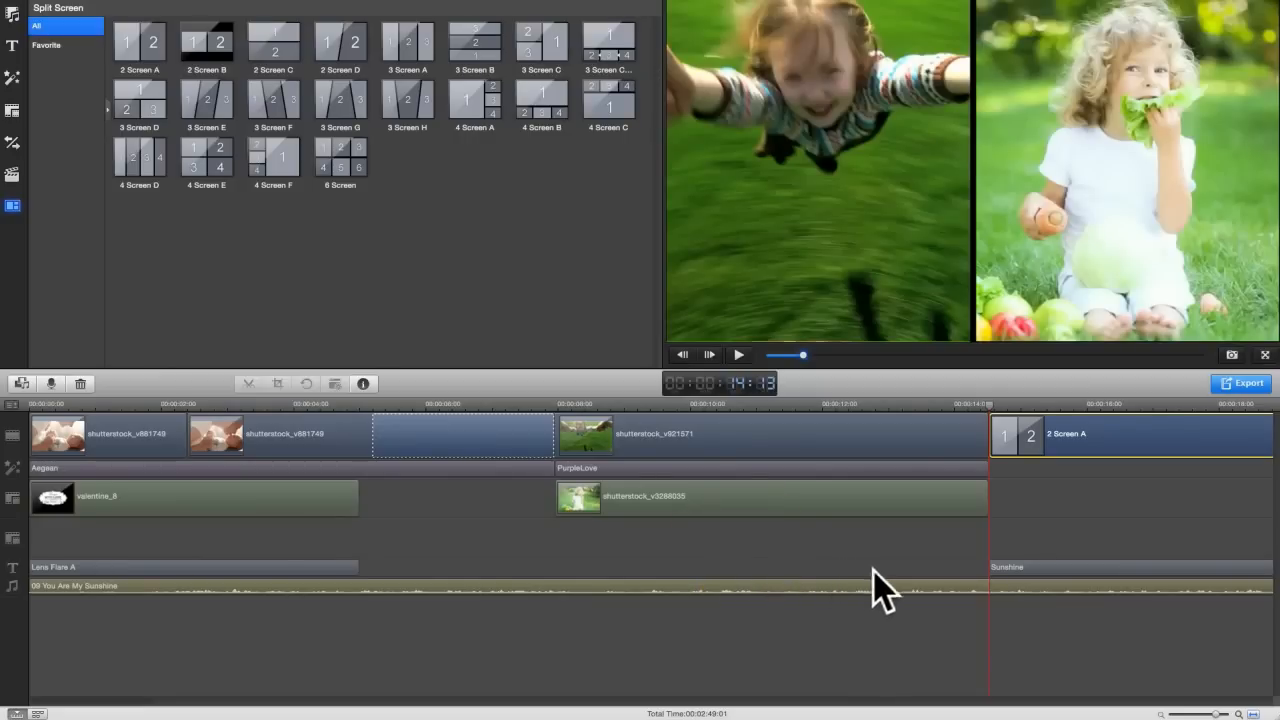
mouse_move(1118, 495)
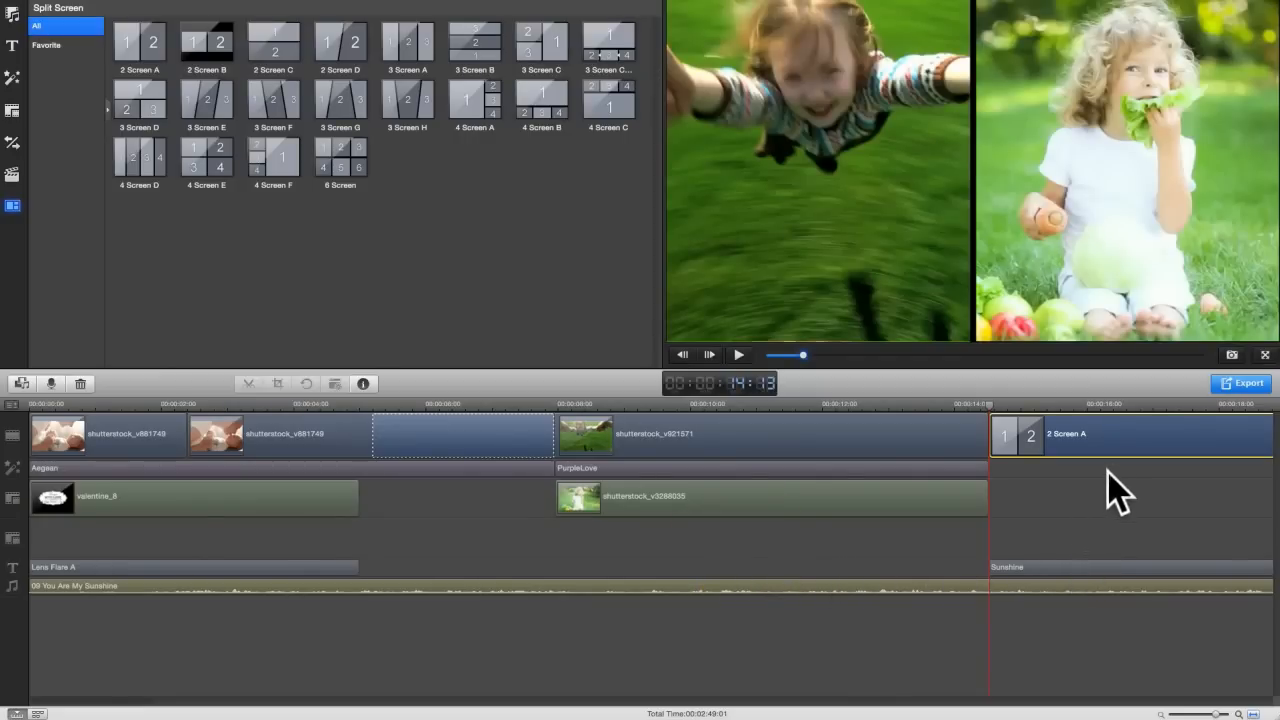
mouse_move(1243, 410)
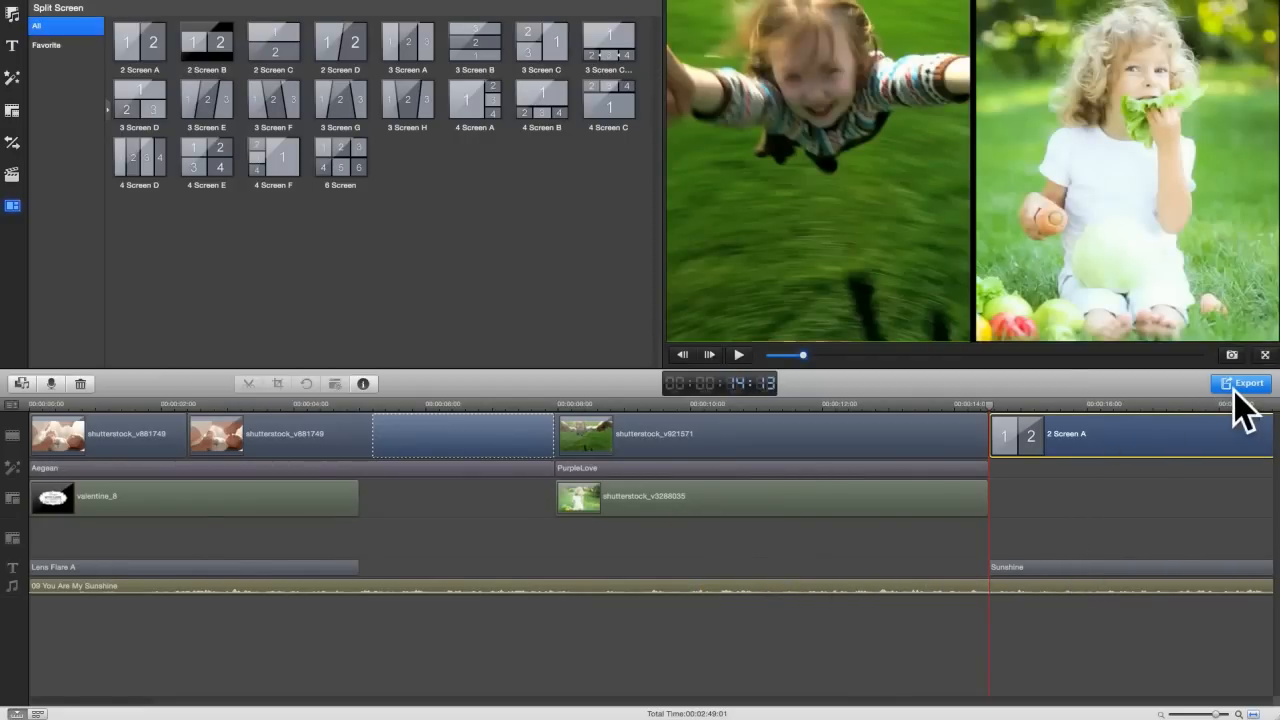
- Review export settings: My Video saved to Video Editor Output at 1280*720, browsing more formats
click(1241, 383)
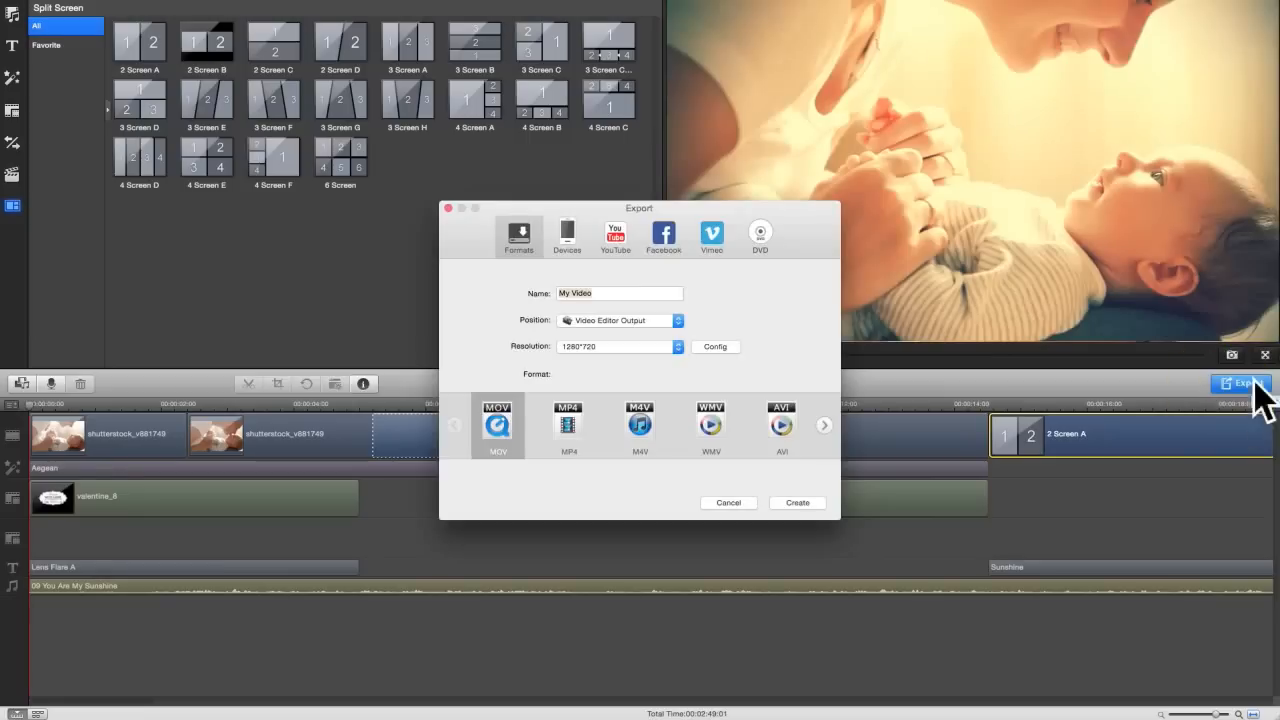
mouse_move(620, 315)
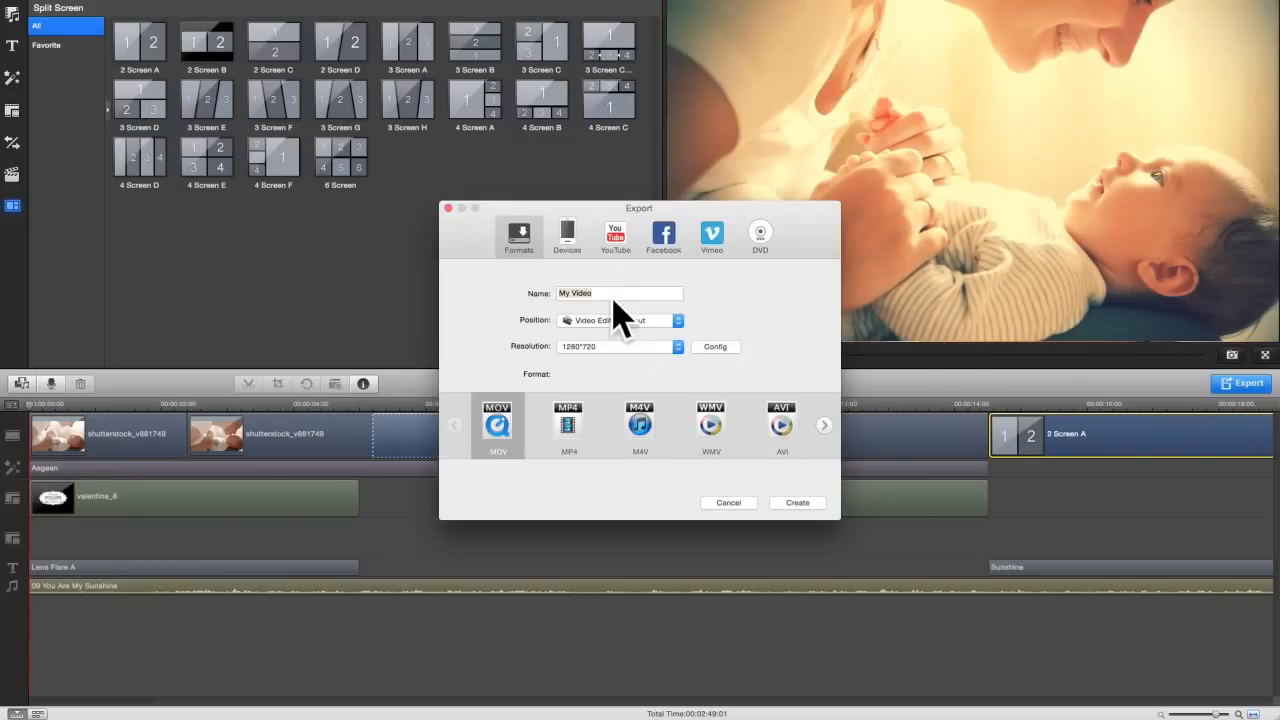
click(618, 320)
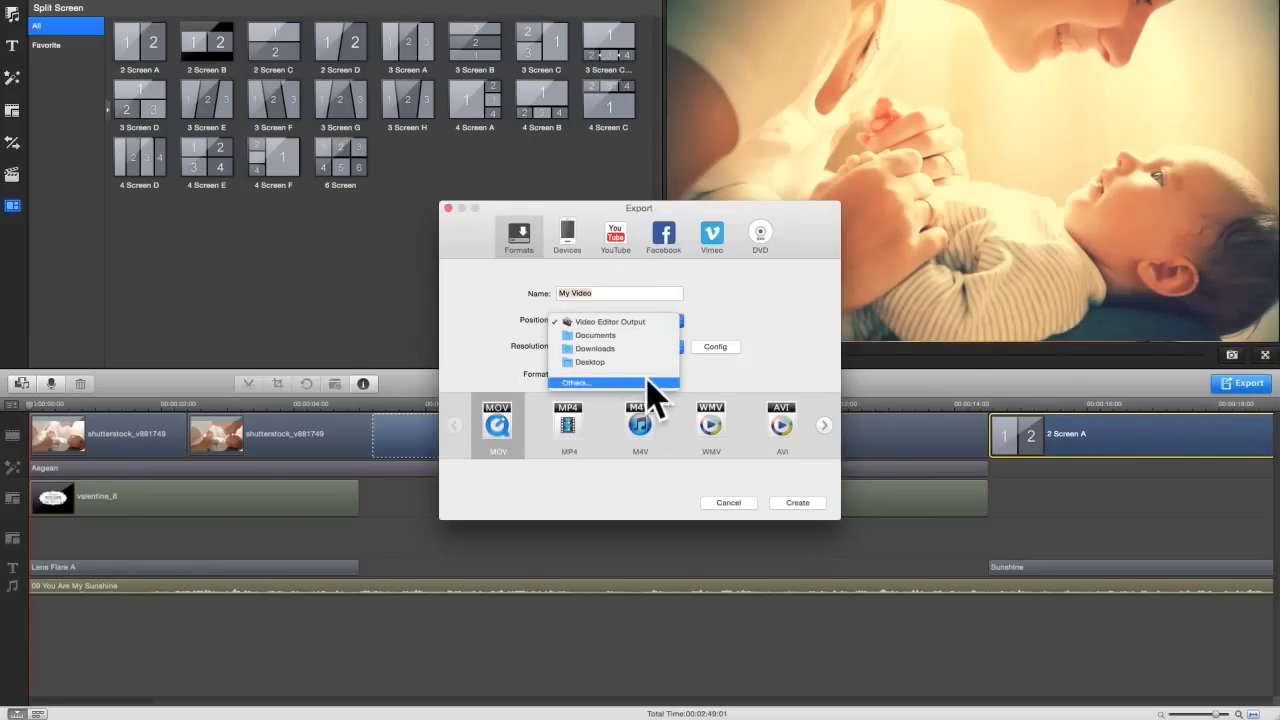
click(610, 321)
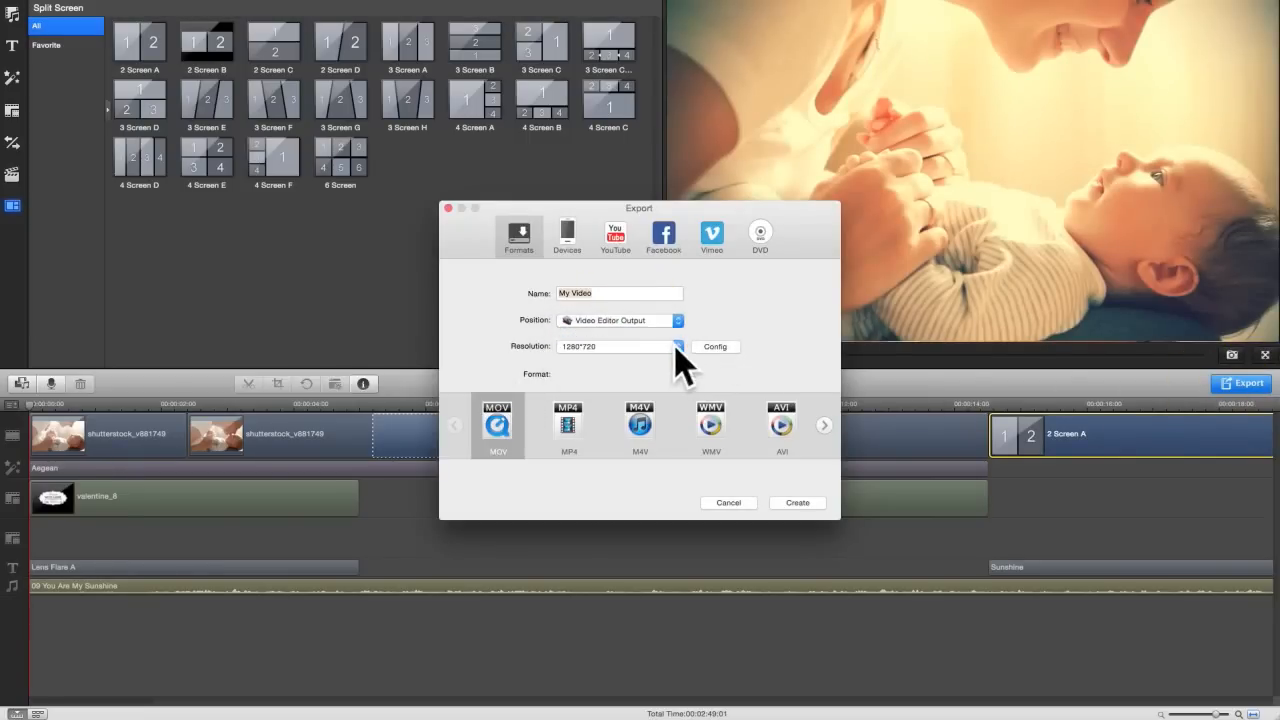
mouse_move(725, 380)
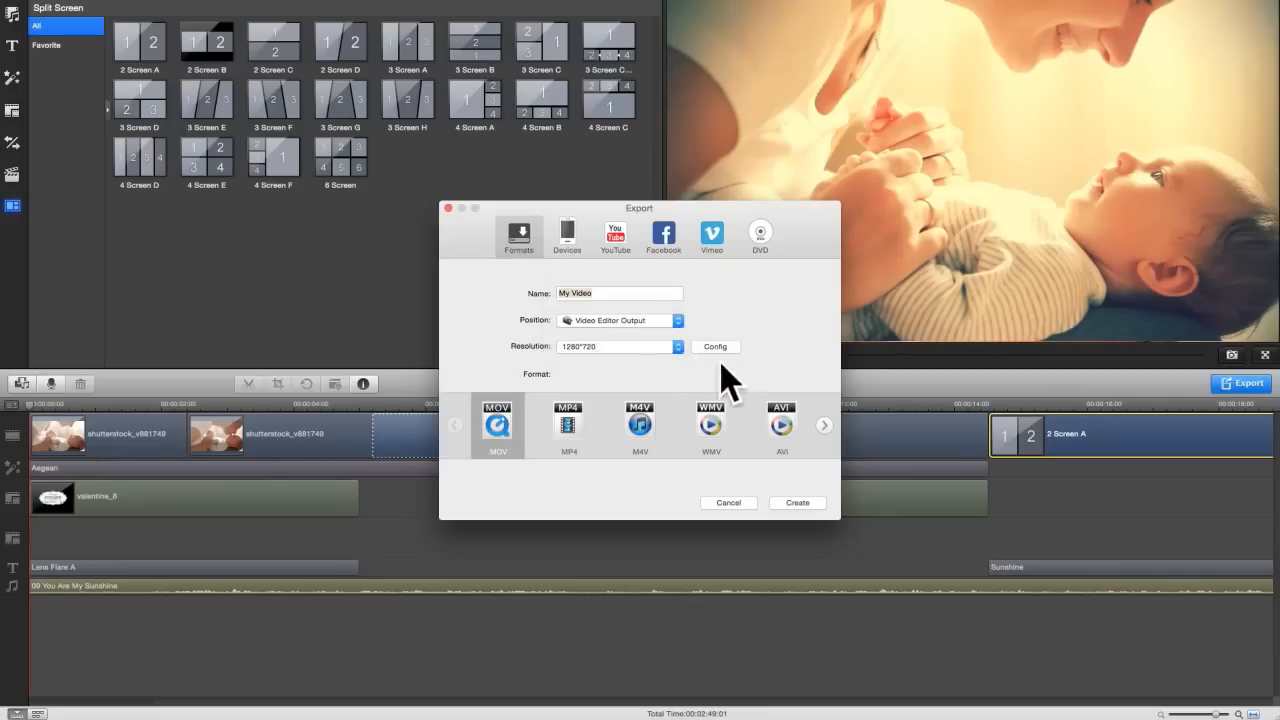
mouse_move(830, 440)
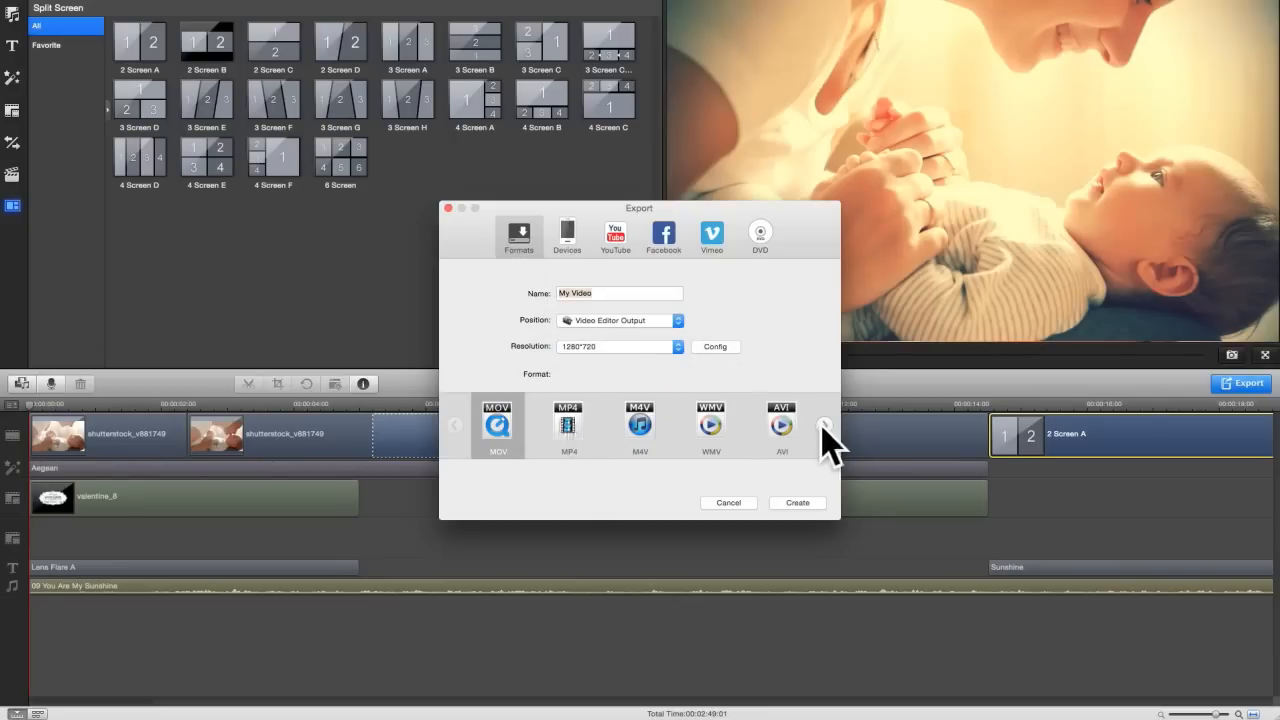
click(824, 425)
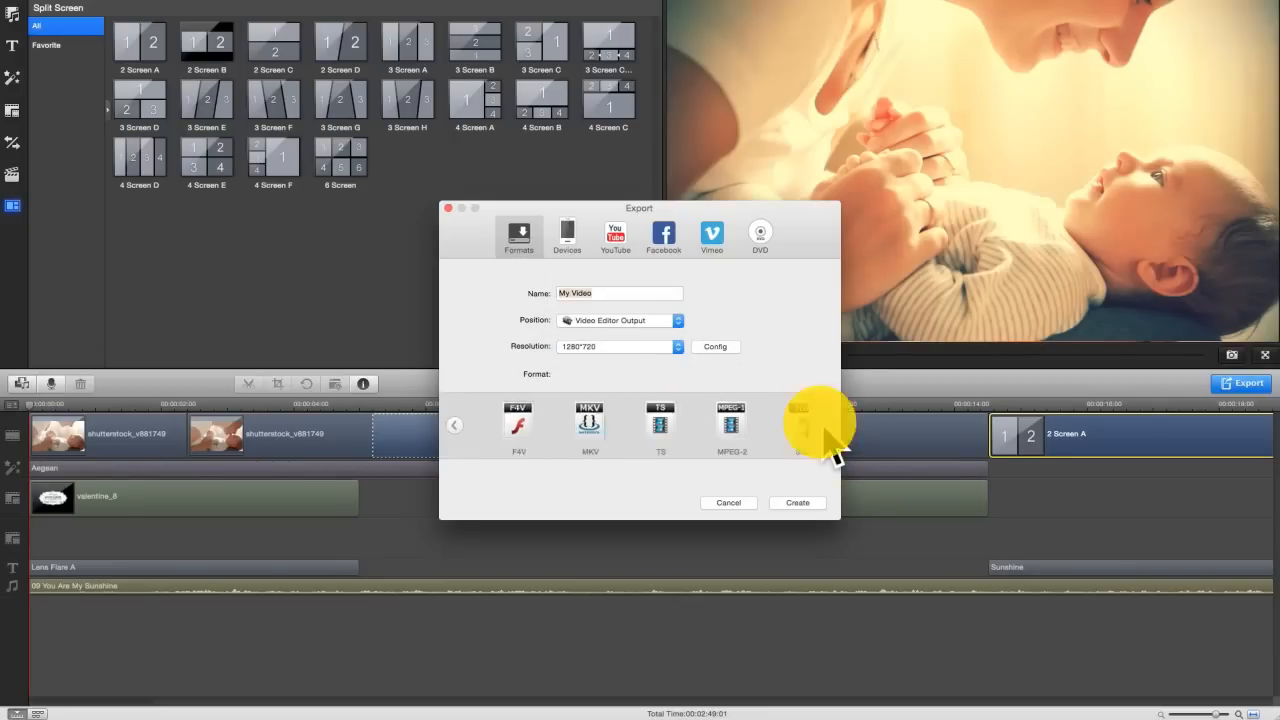
click(824, 425)
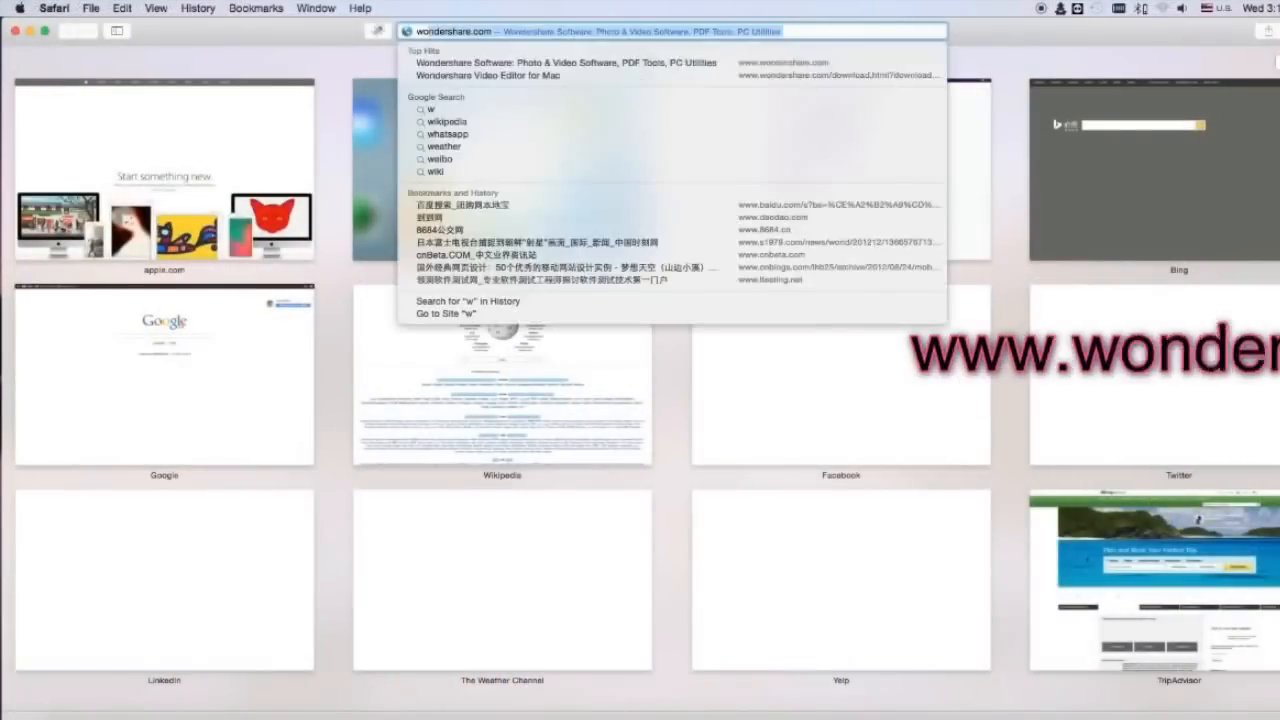
- Enter wondershare.com in Safari's address bar
text(ondershare)
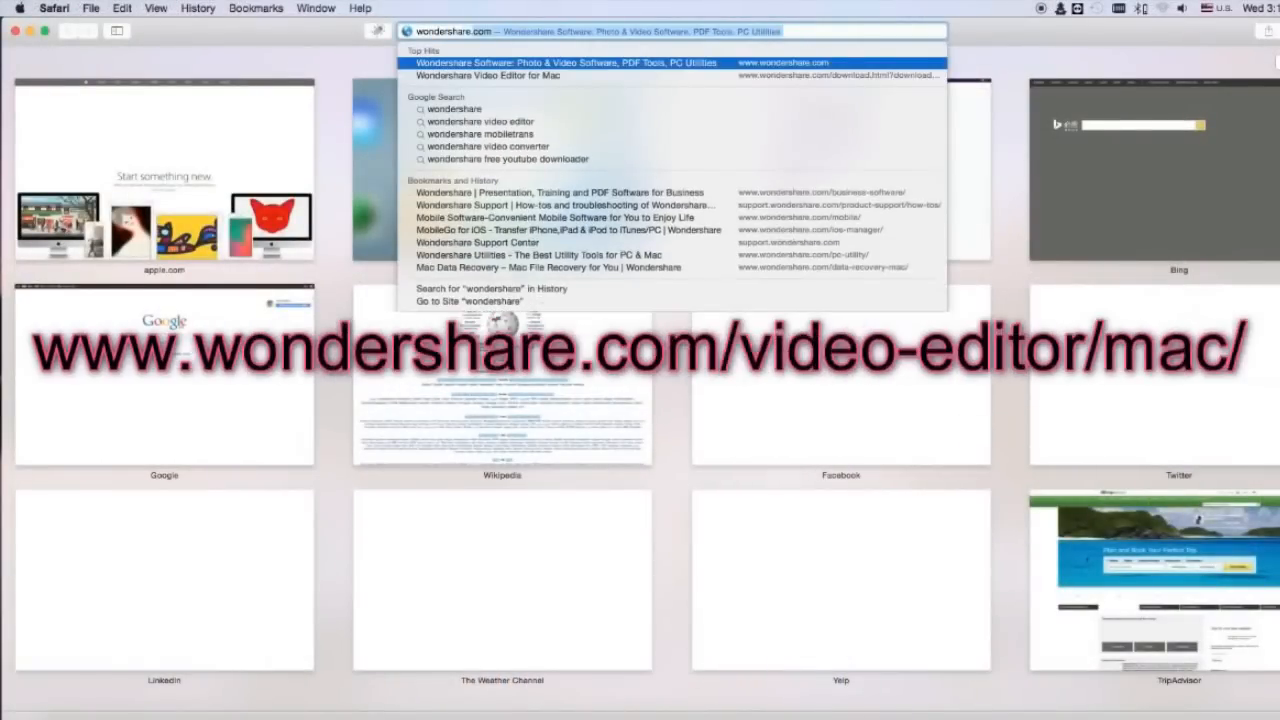